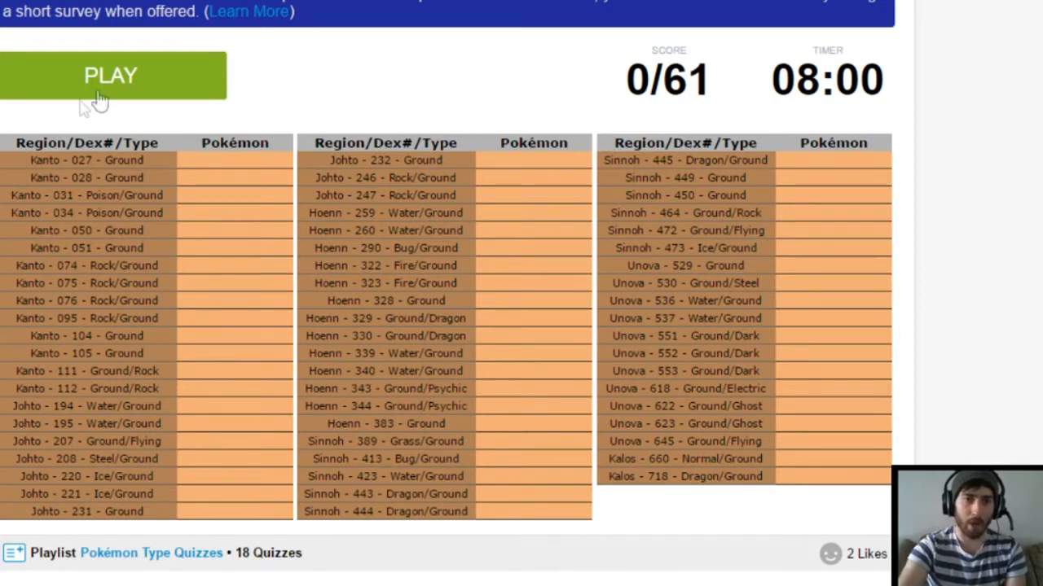
# Start the quiz and name Sandshrew, Sandslash, Nidoking and Nidoqueen.
pyautogui.click(112, 74)
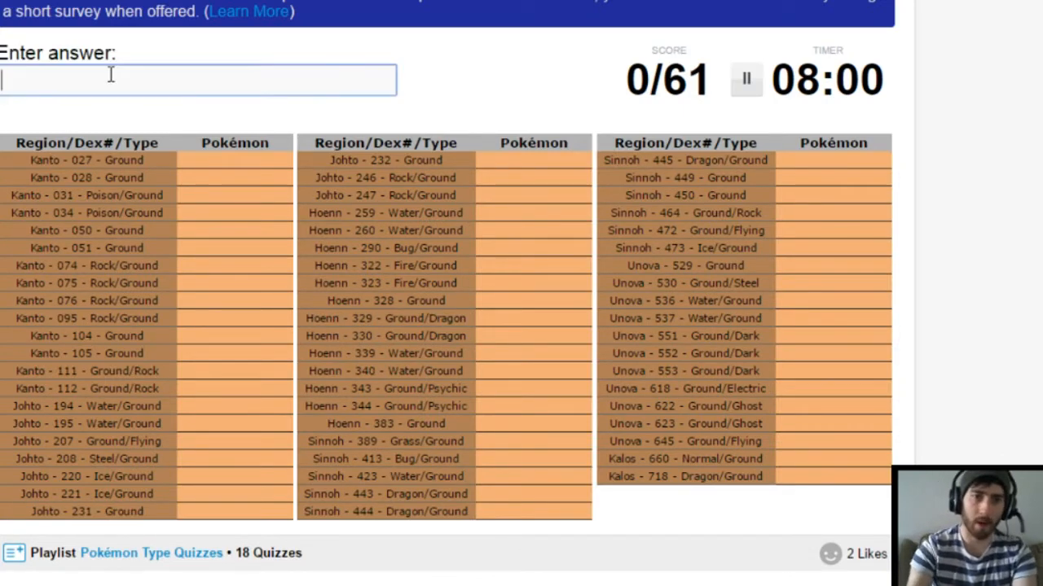
pyautogui.write('sandshrew')
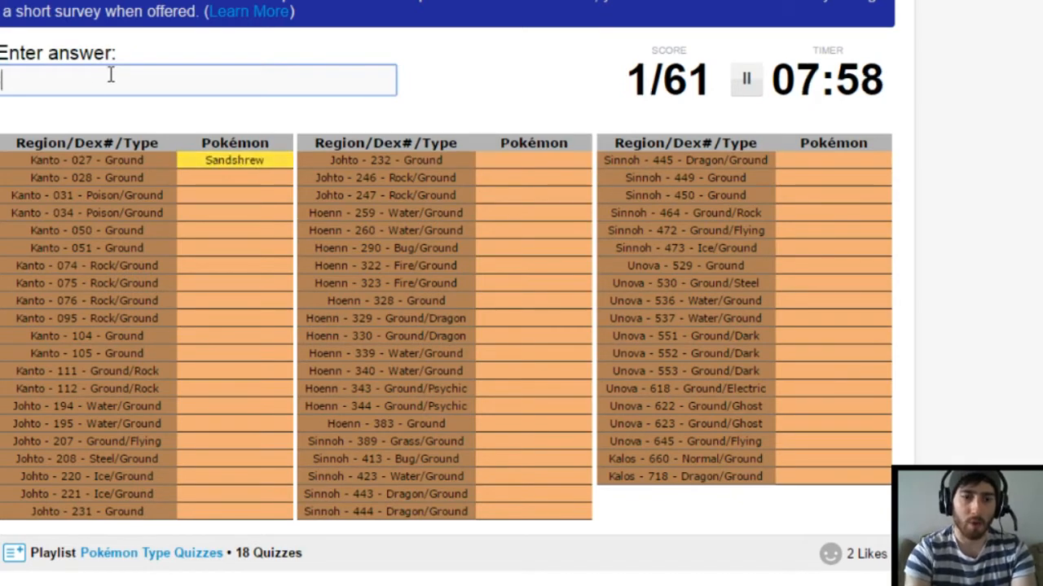
pyautogui.write('sandslash')
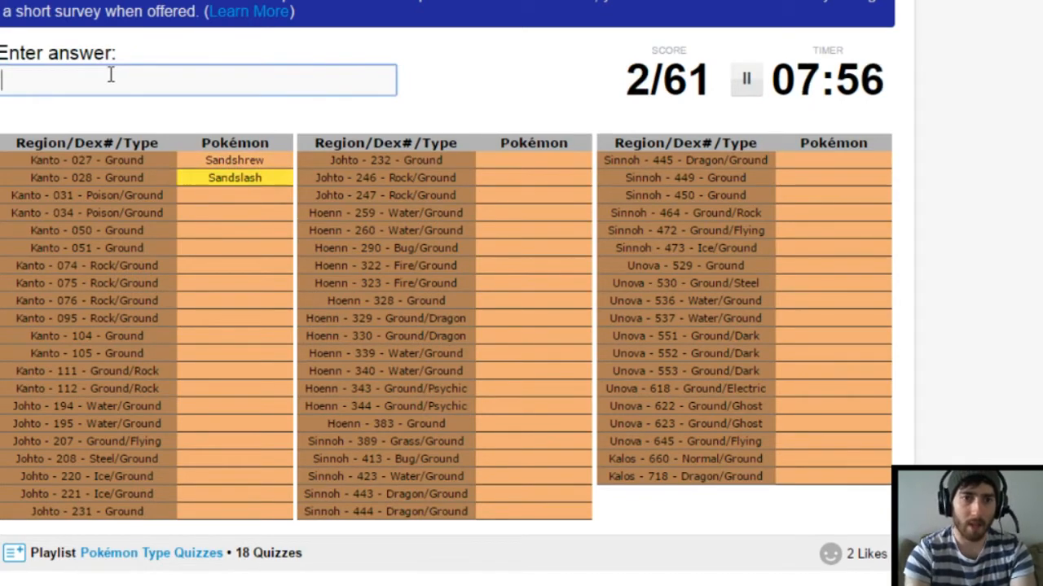
pyautogui.write('nodo')
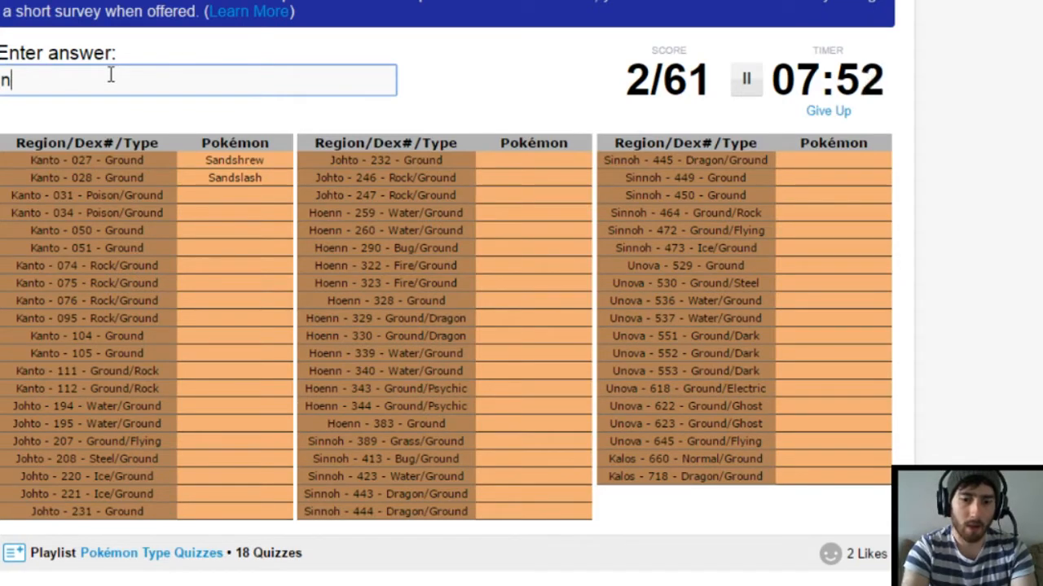
pyautogui.write('idokin')
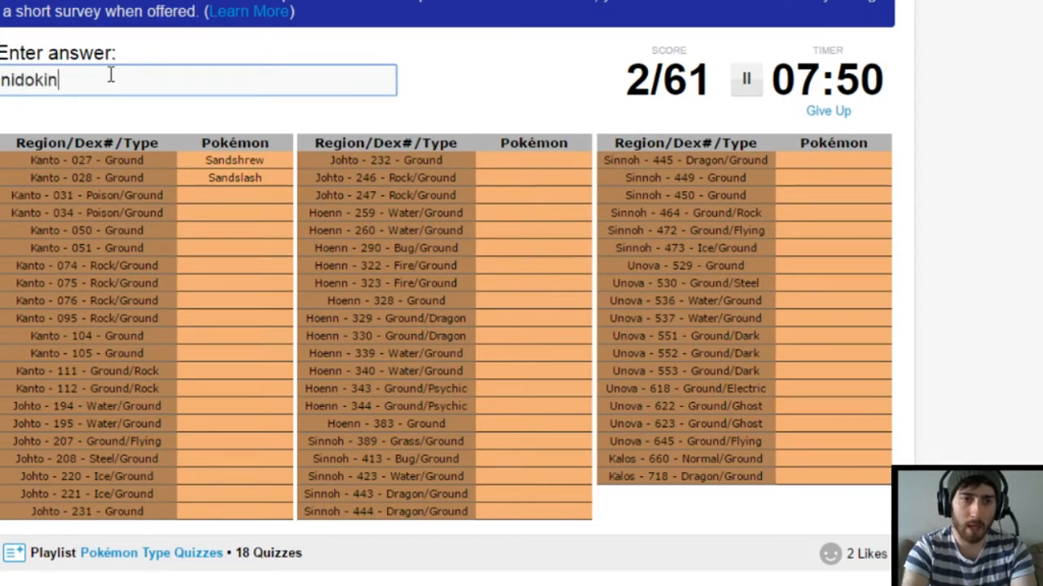
pyautogui.write('nidoque')
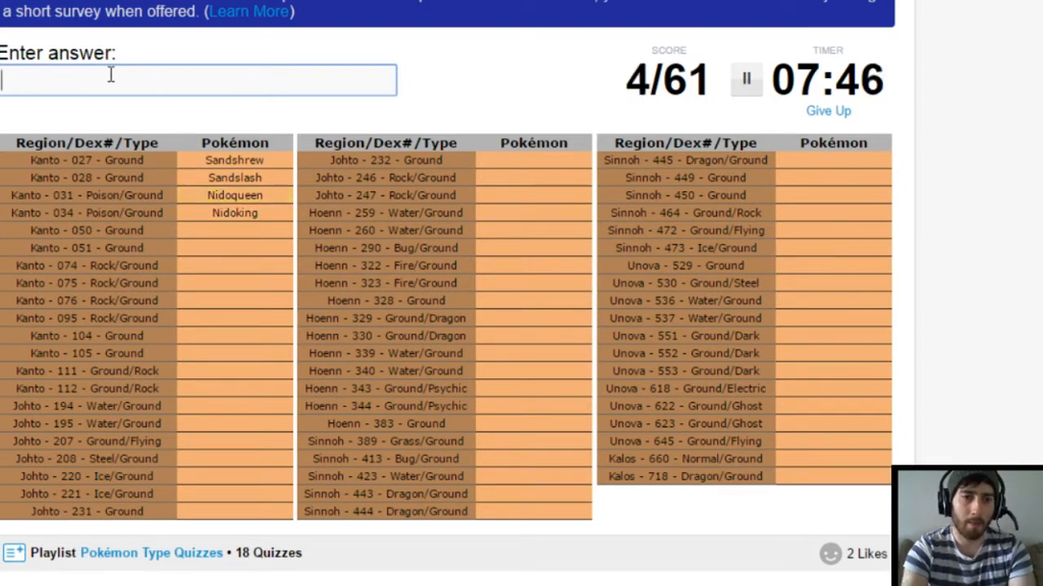
# Name Diglett, Dugtrio, Geodude, Graveler, Golem and Onix.
pyautogui.write('digl')
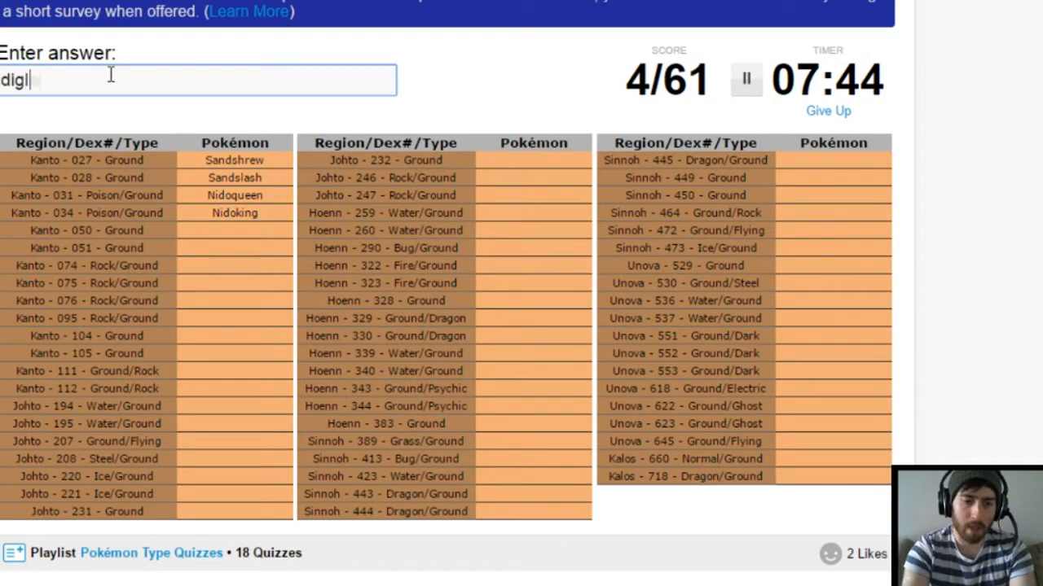
pyautogui.write('digtrio')
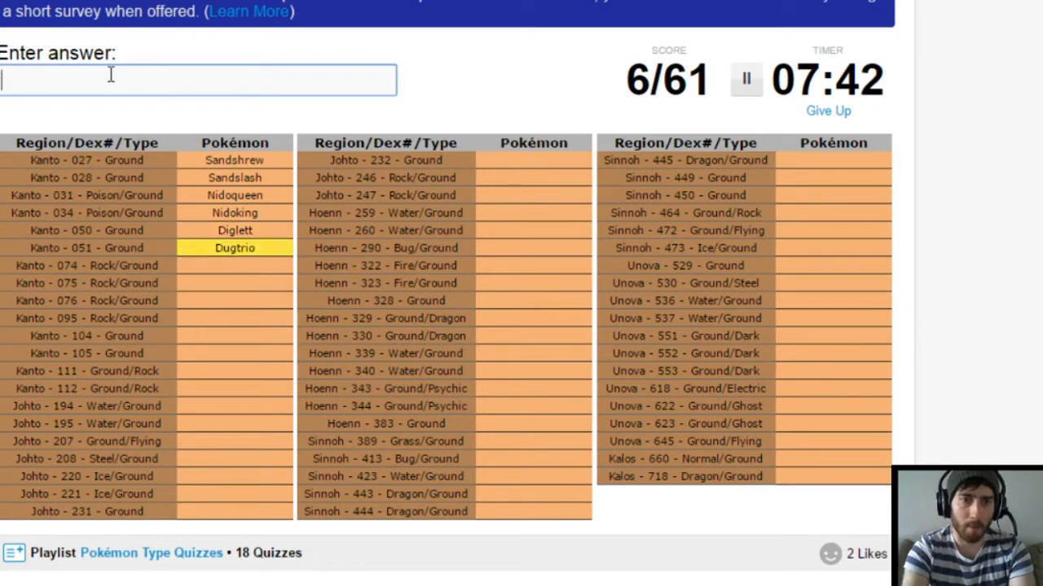
pyautogui.write('geodu')
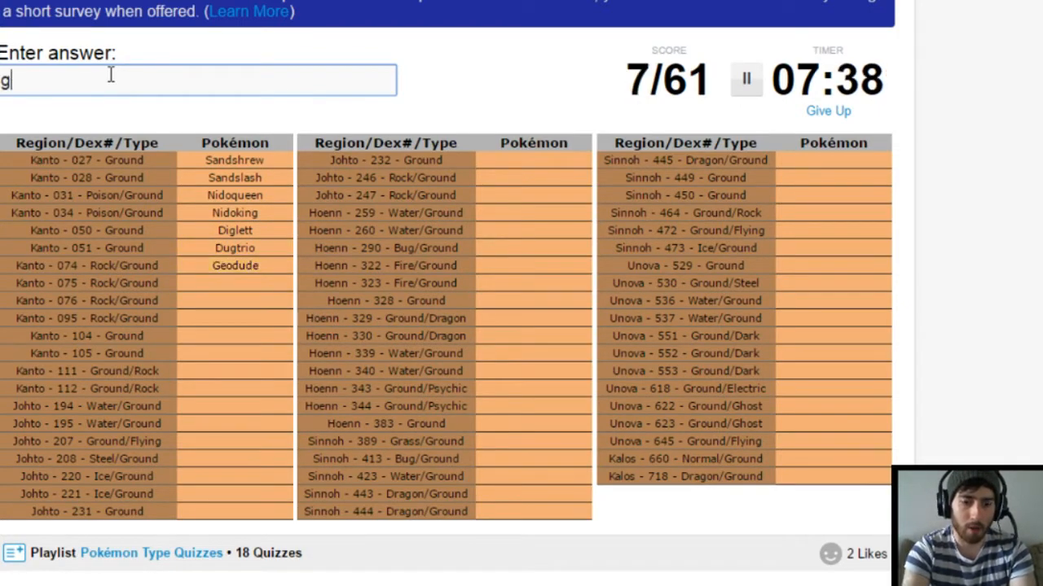
pyautogui.write('ole')
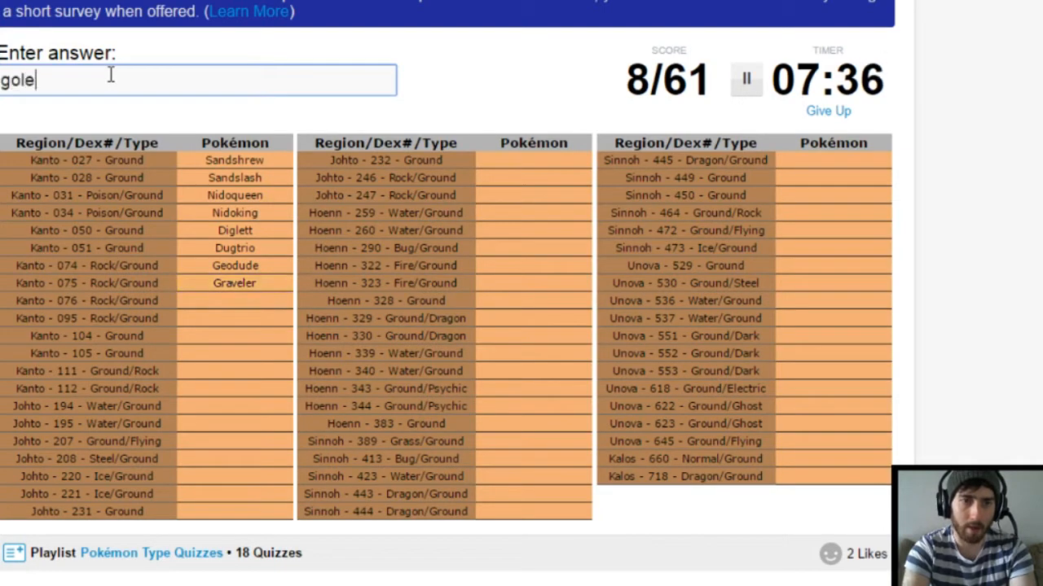
pyautogui.write('m')
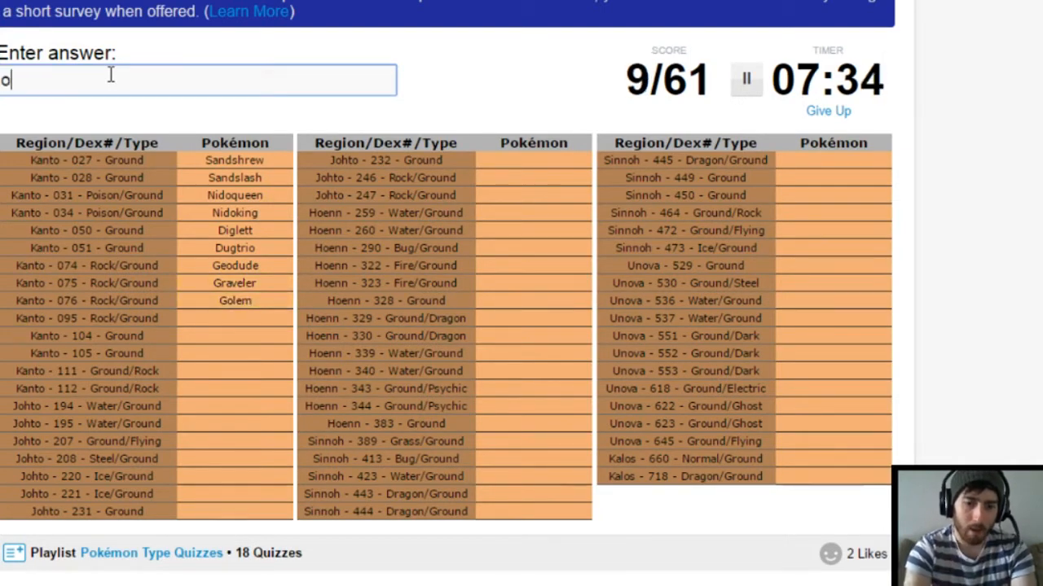
pyautogui.write('nix')
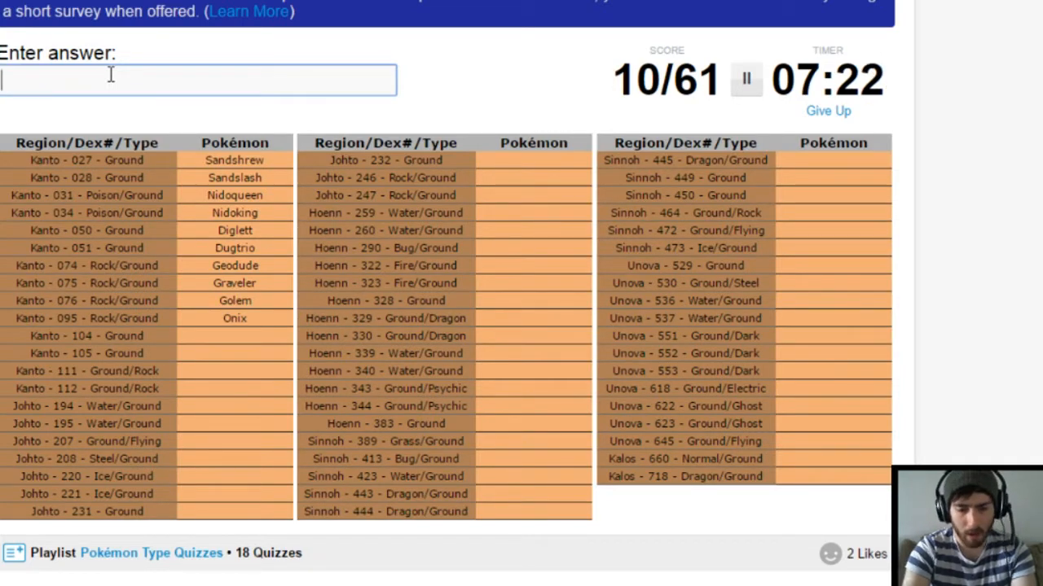
# Name Rhyhorn, Rhydon, Rhyperior, Wooper, Quagsire, Barboach and Whiscash.
pyautogui.write('Rhyhorn')
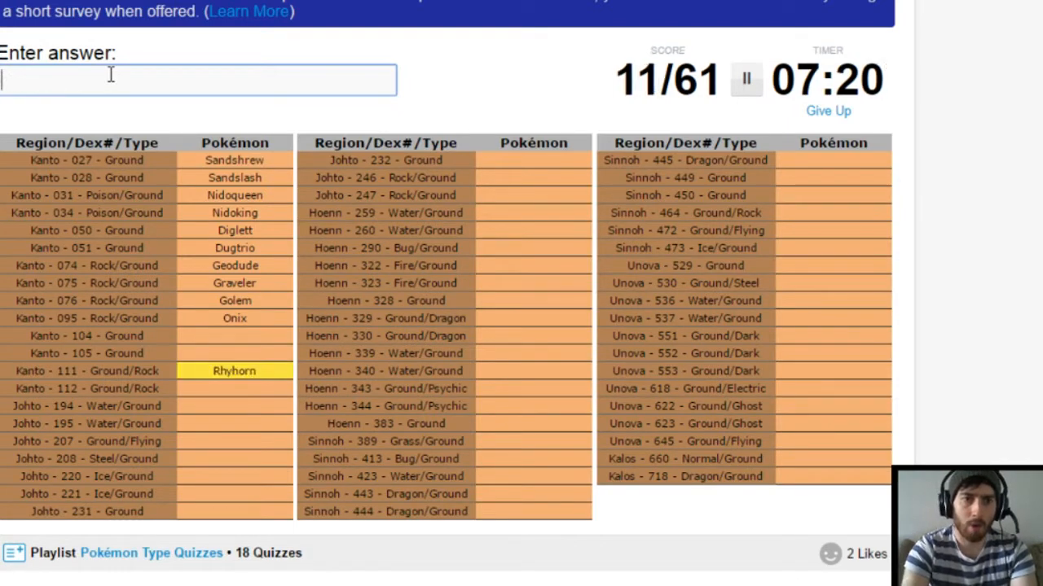
pyautogui.write('rh')
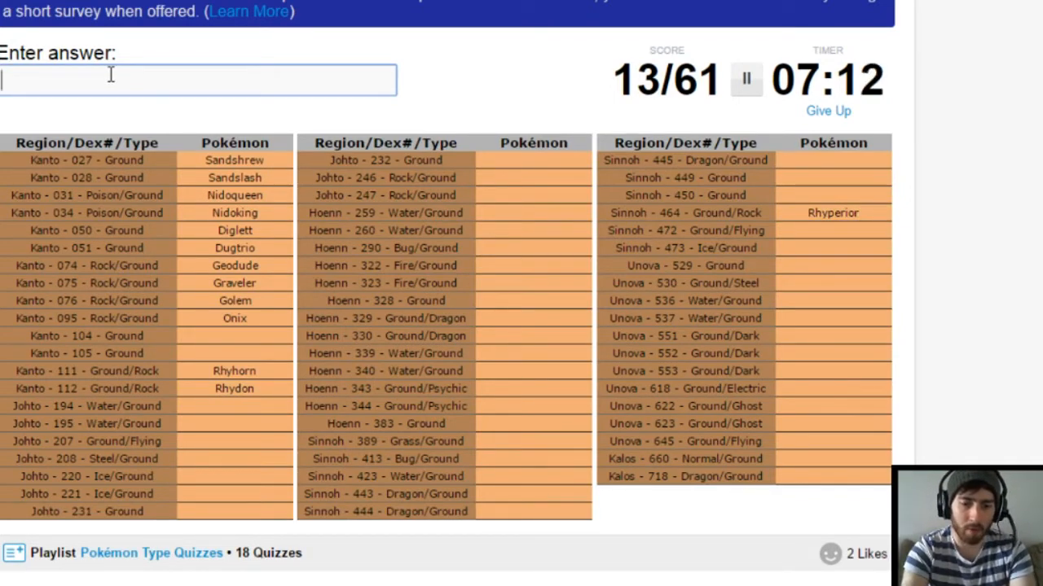
pyautogui.write('qu')
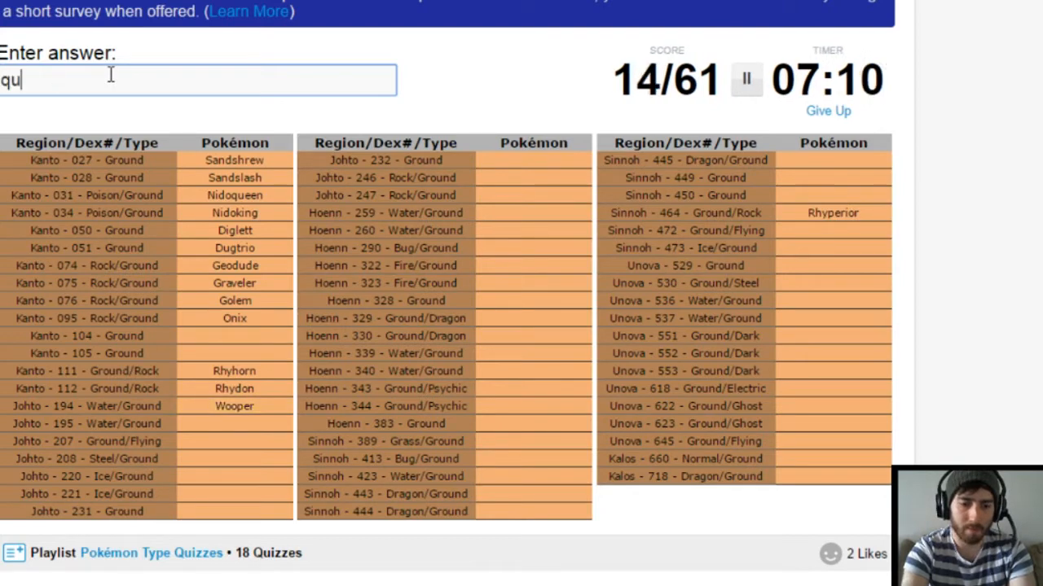
pyautogui.write('barbo')
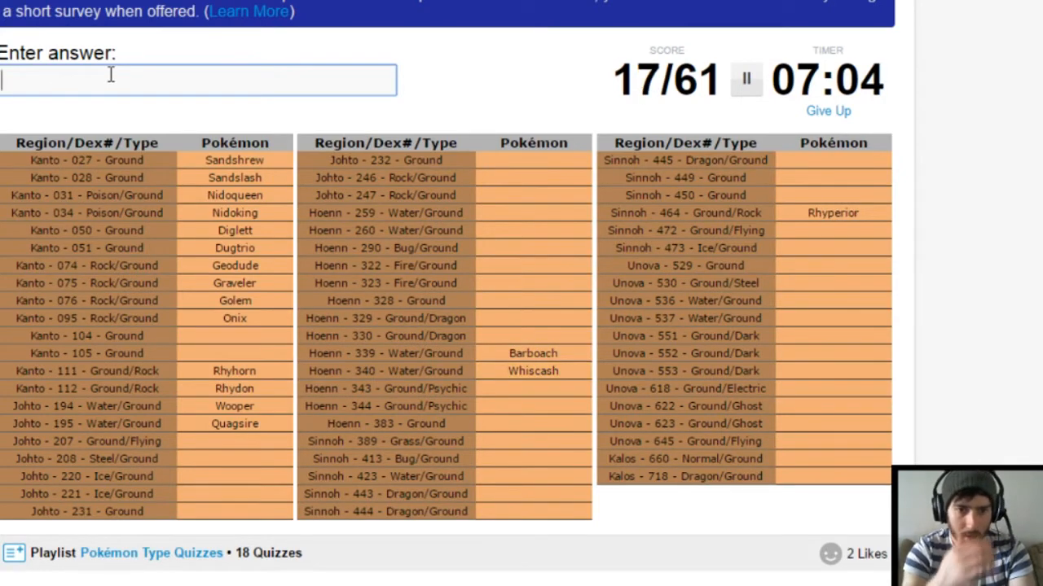
# Name Gligar, Gliscor, Steelix, Swinub, Piloswine and Mamoswine.
pyautogui.write('gligar')
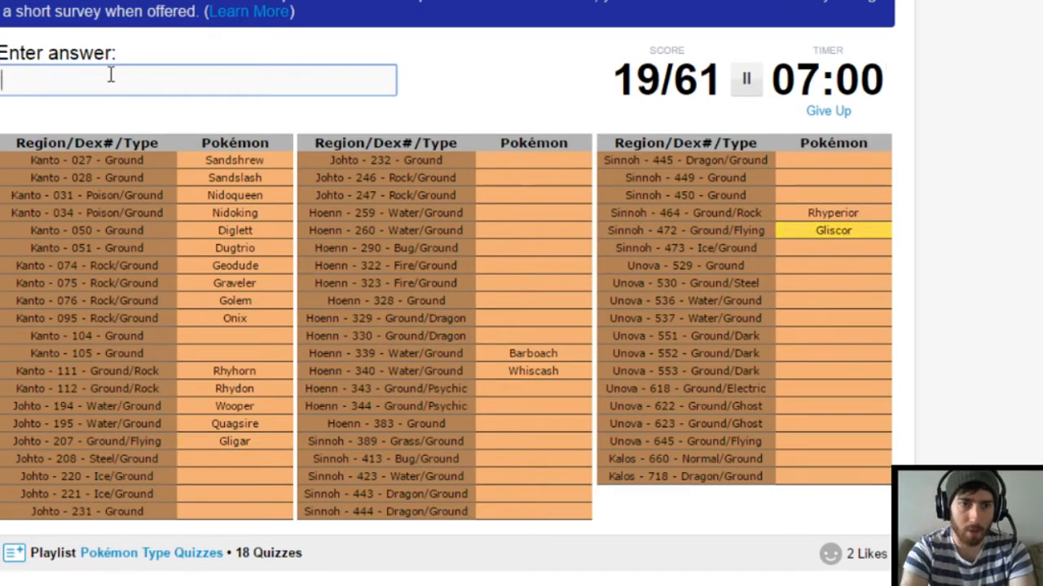
pyautogui.write('steelix')
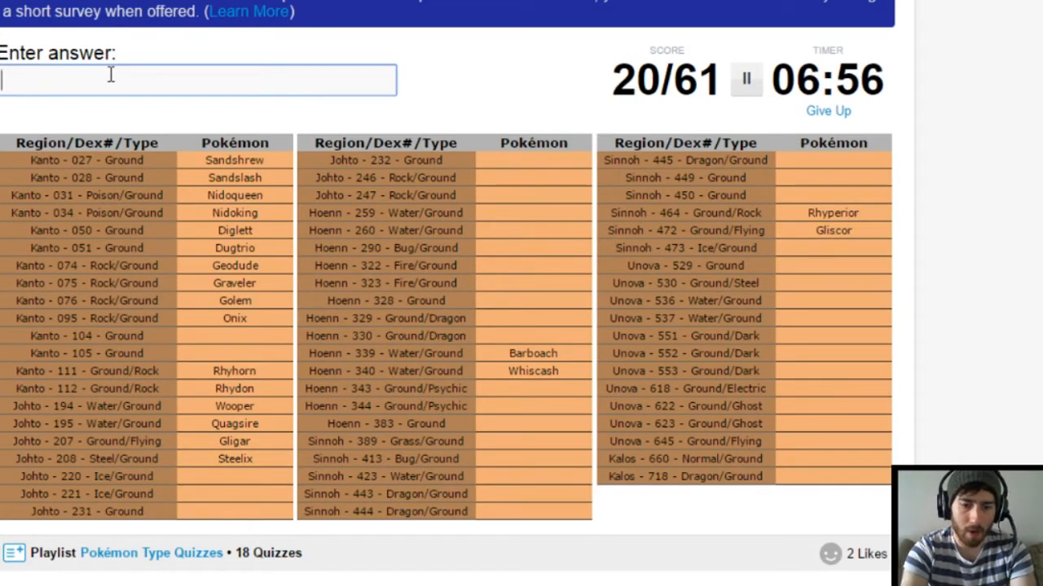
pyautogui.write('pi')
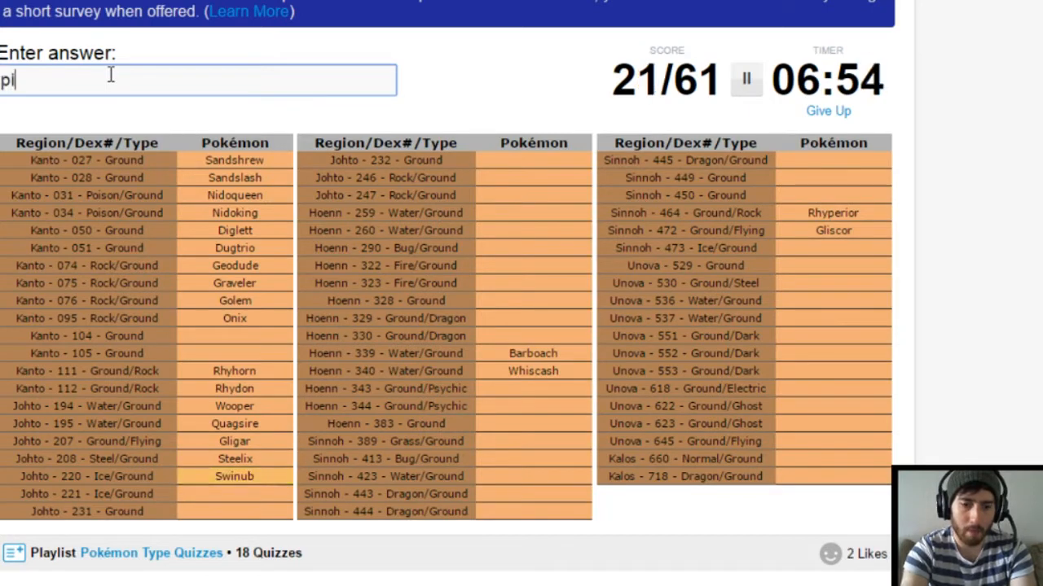
pyautogui.write('ma')
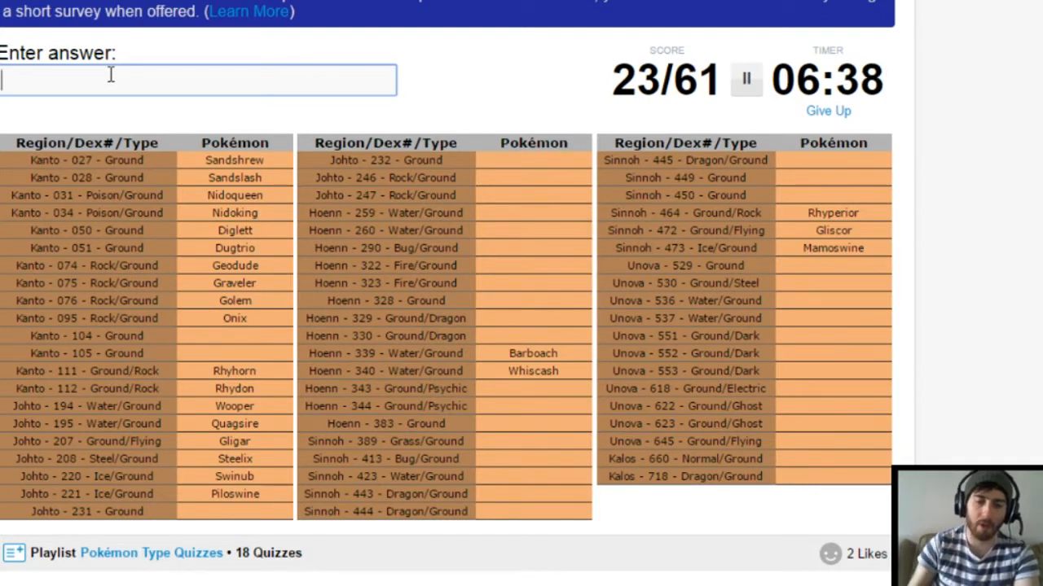
pyautogui.write('t')
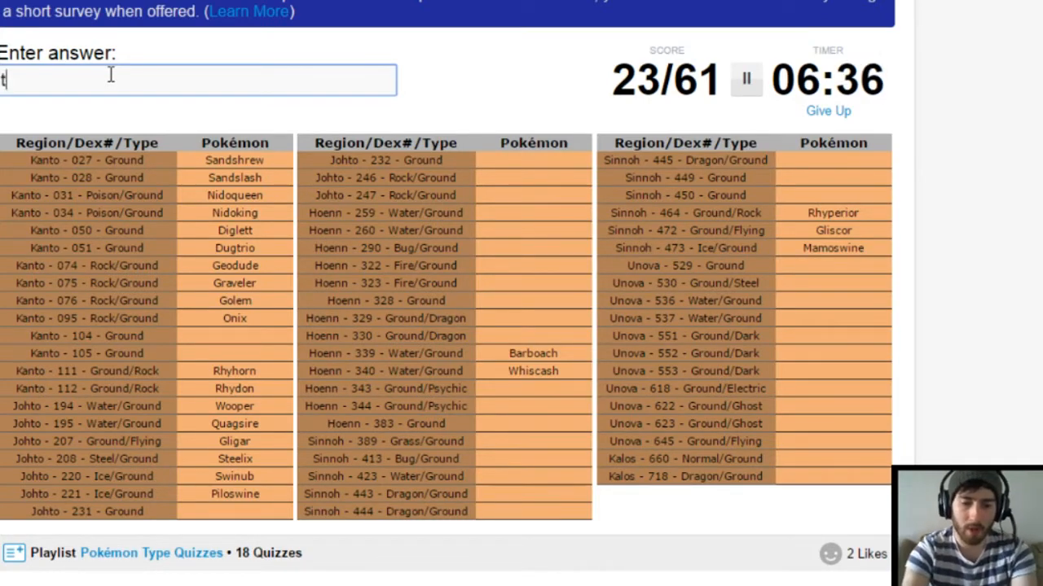
# Name Trapinch, Vibrava, Flygon, Larvitar, Marshtomp and Swampert.
pyautogui.write('trapinch')
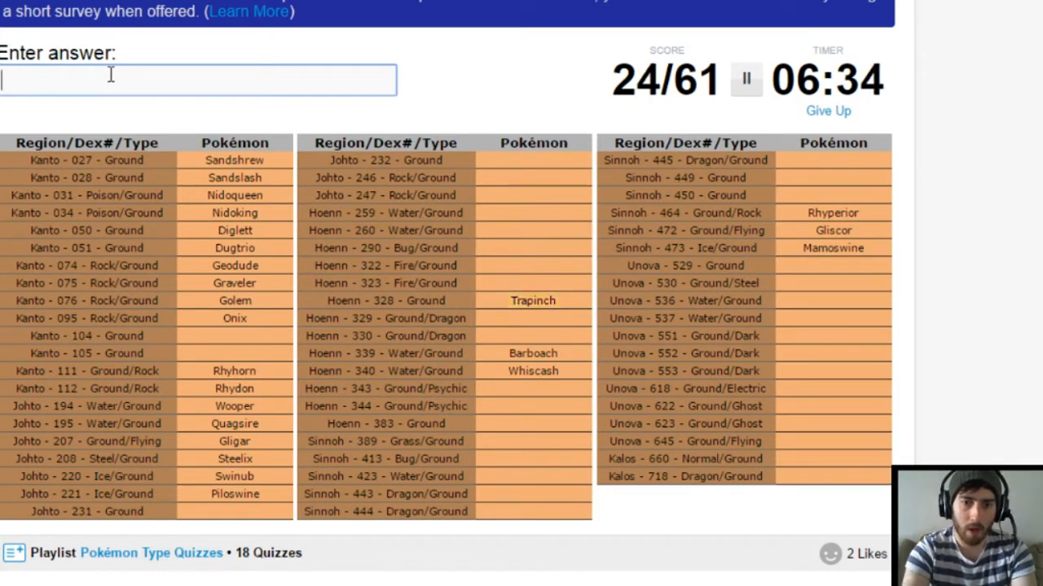
pyautogui.write('Vibrava')
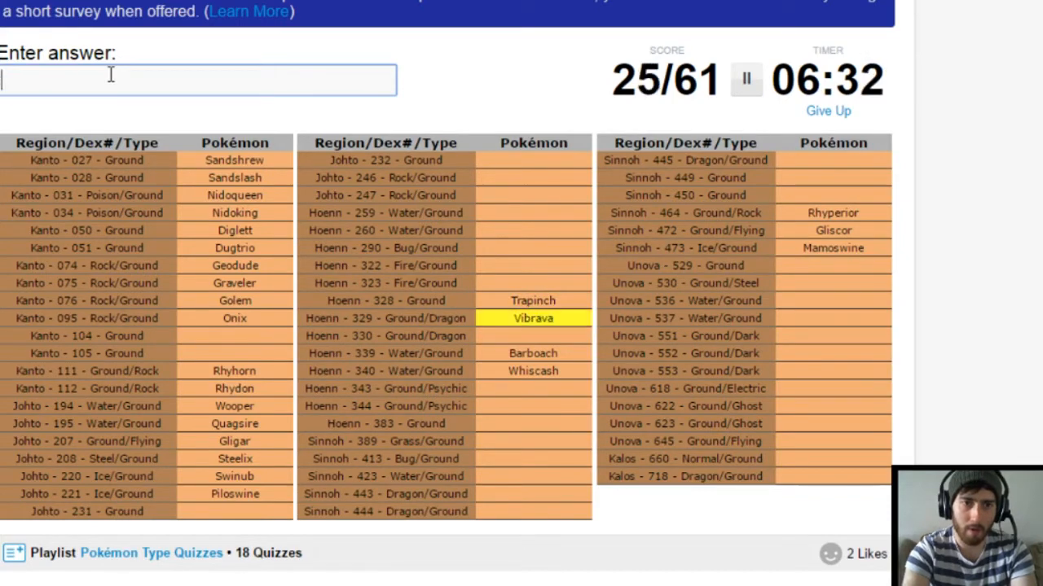
pyautogui.write('fly')
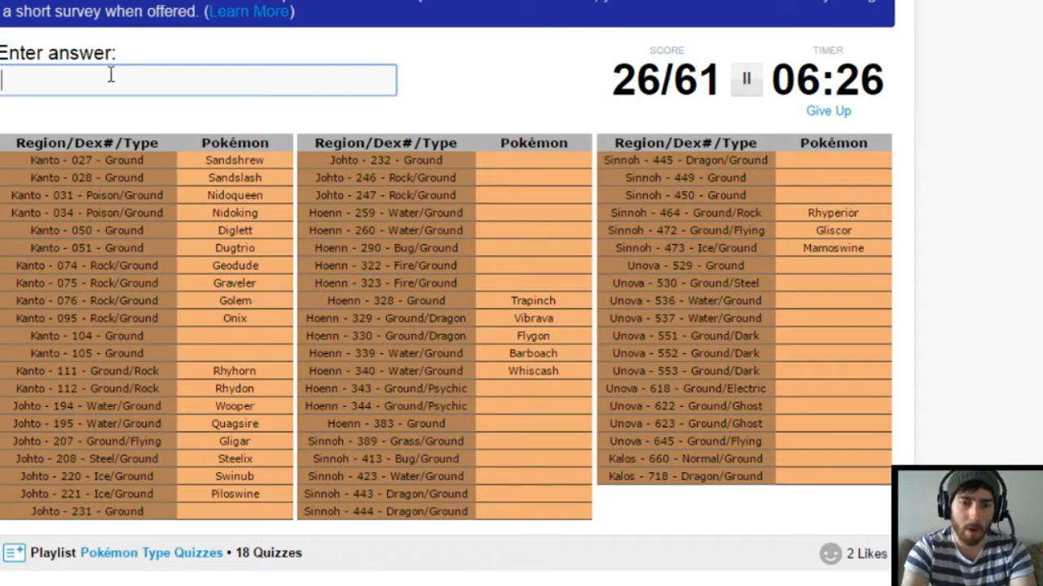
pyautogui.write('larv')
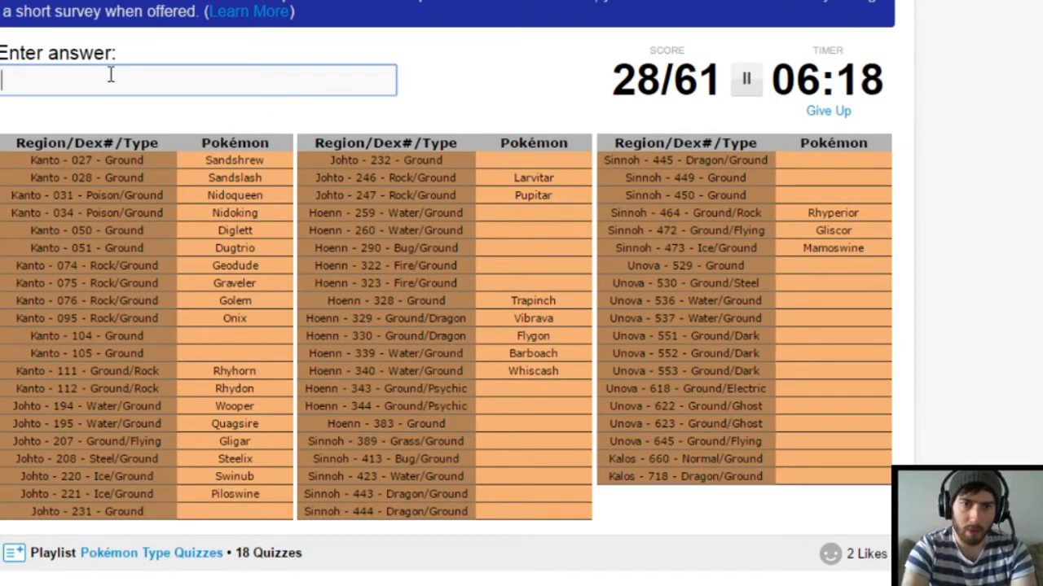
pyautogui.write('mars')
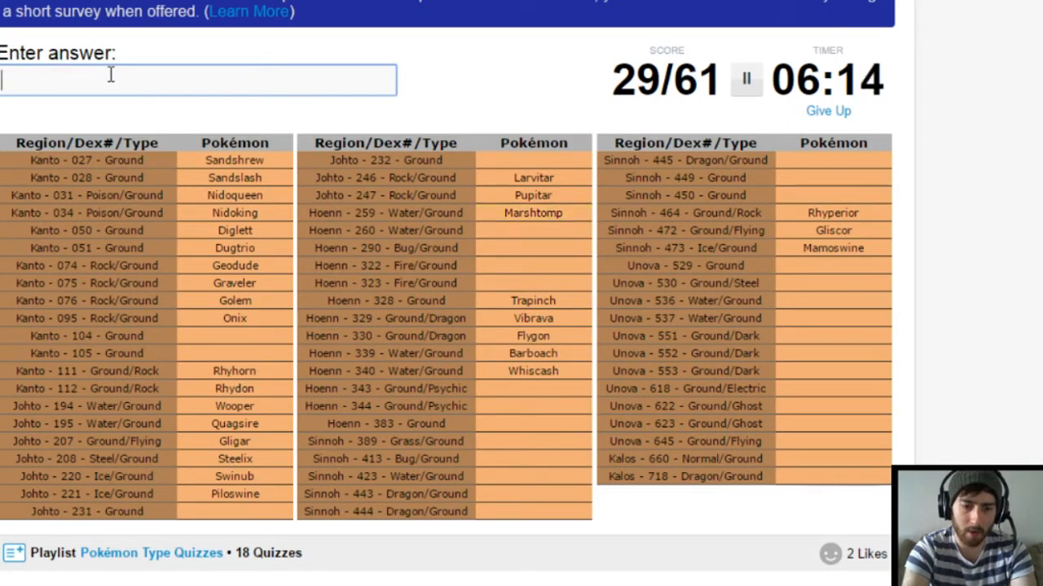
pyautogui.write('Swampert')
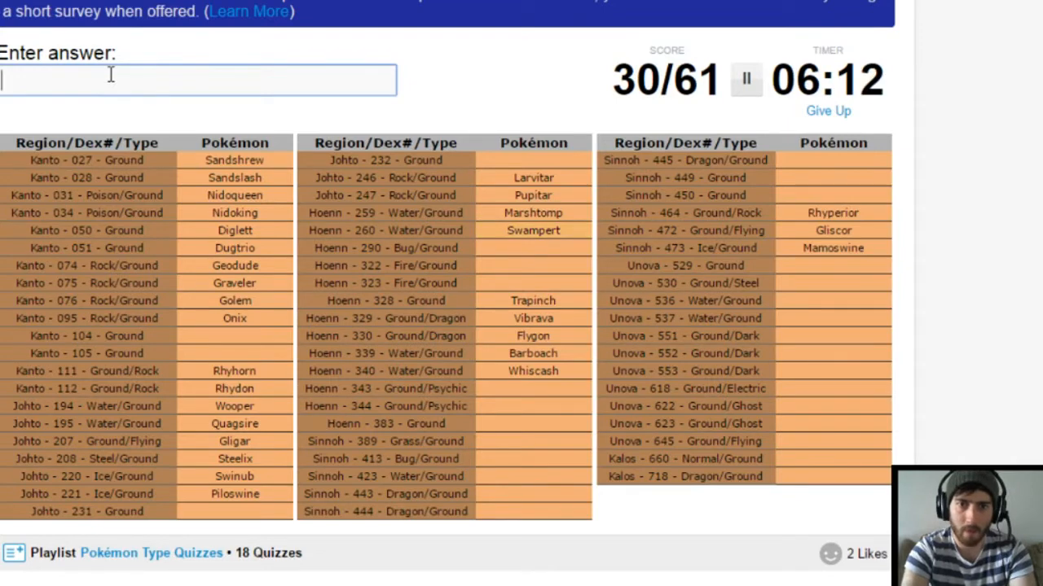
# Name Nincada, Numel, Camerupt, Baltoy and Claydol, reaching 35/61.
pyautogui.write('ninc')
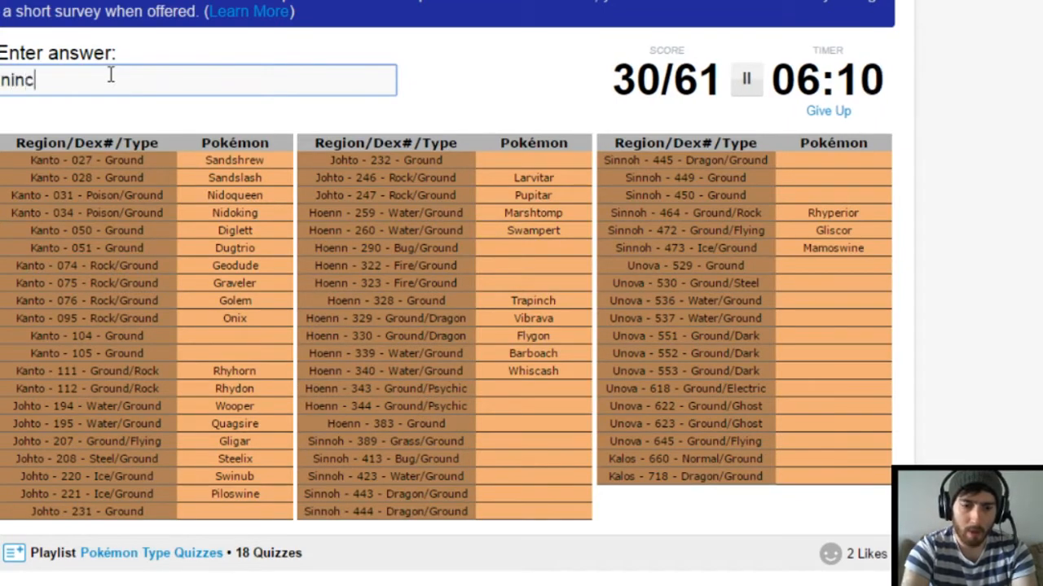
pyautogui.write('nincada')
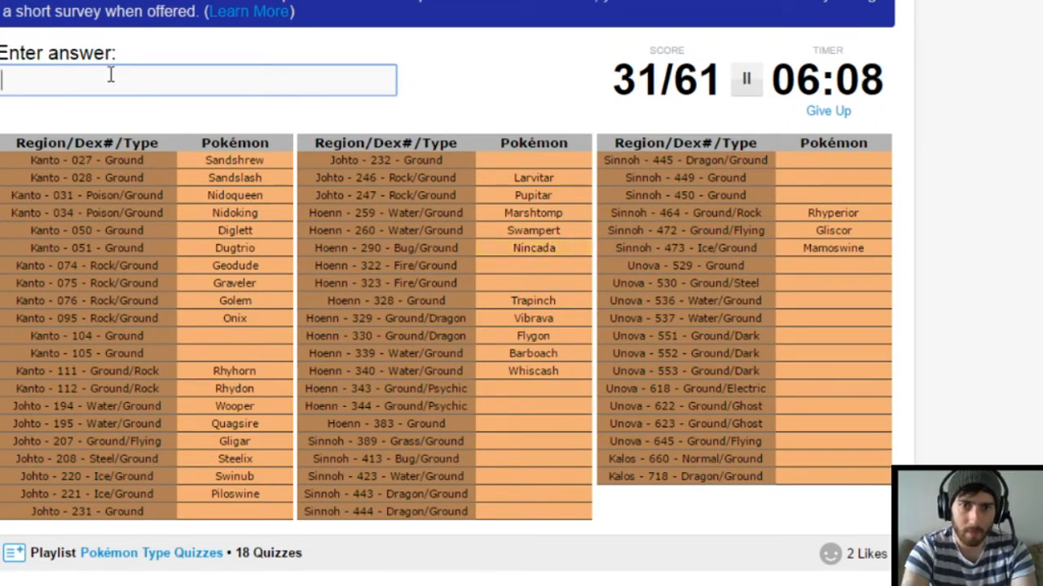
pyautogui.write('nu')
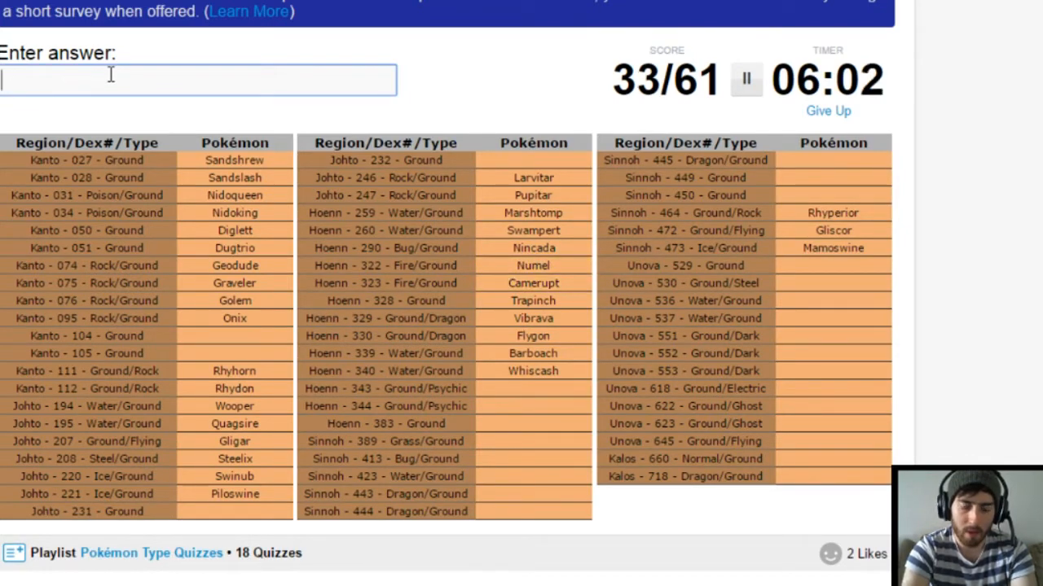
pyautogui.write('a')
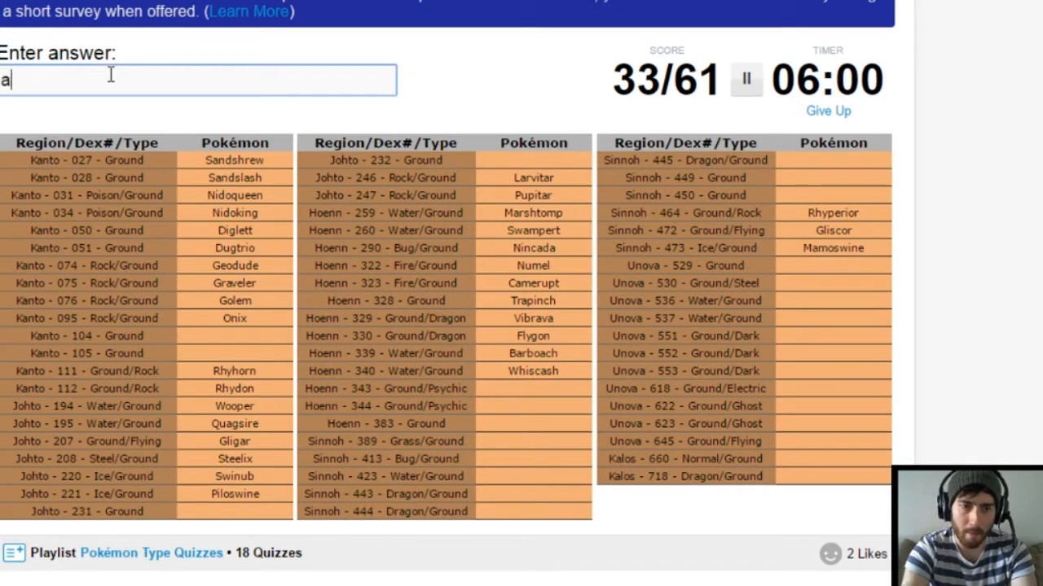
pyautogui.write('cal')
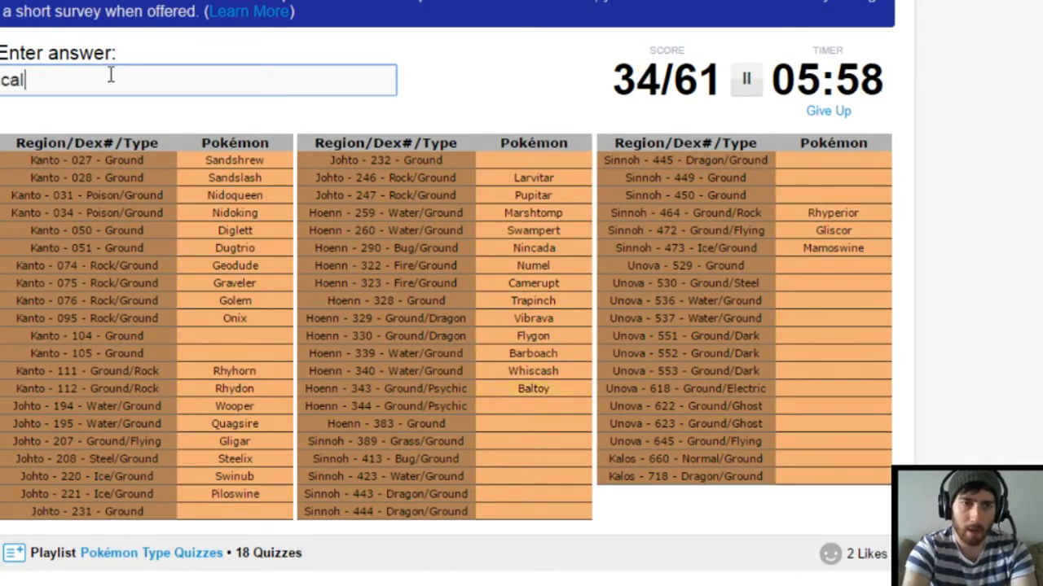
pyautogui.write('claydol')
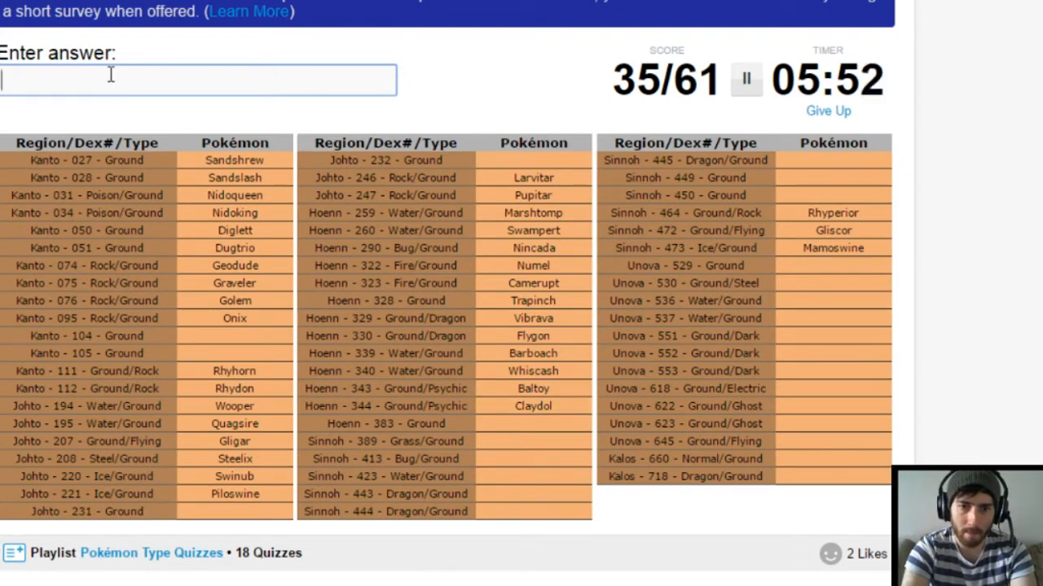
pyautogui.write('t')
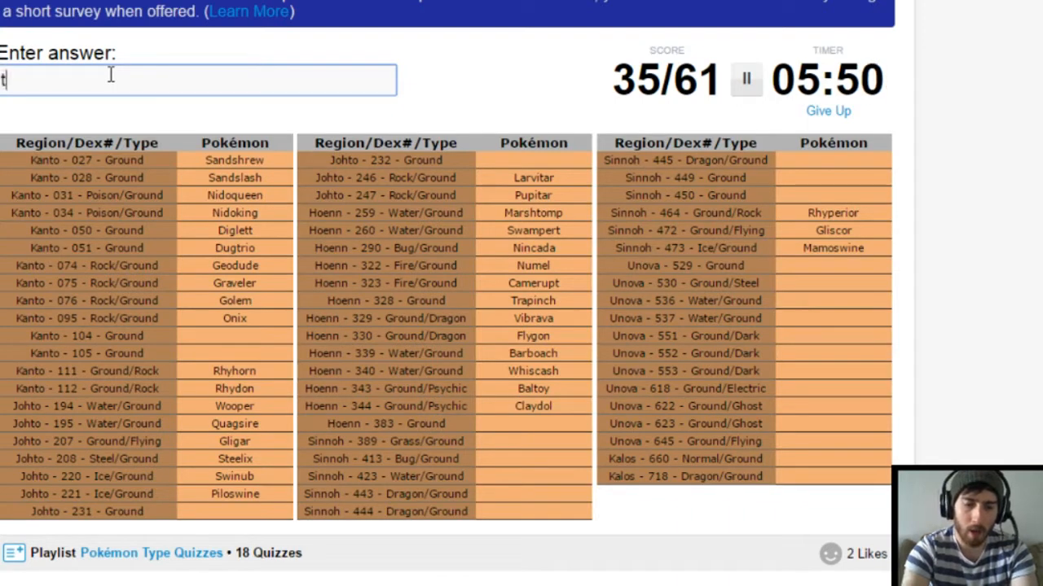
# Enter the Sinnoh ground types Torterra, Wormadam, Gastrodon and the Gible–Gabite–Garchomp line.
pyautogui.write('orterra')
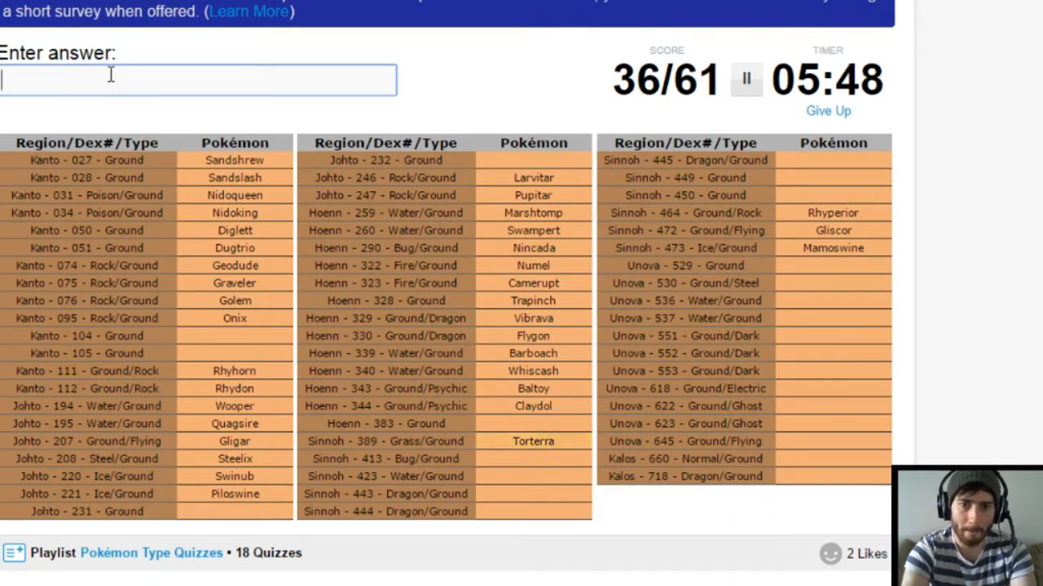
pyautogui.write('womr')
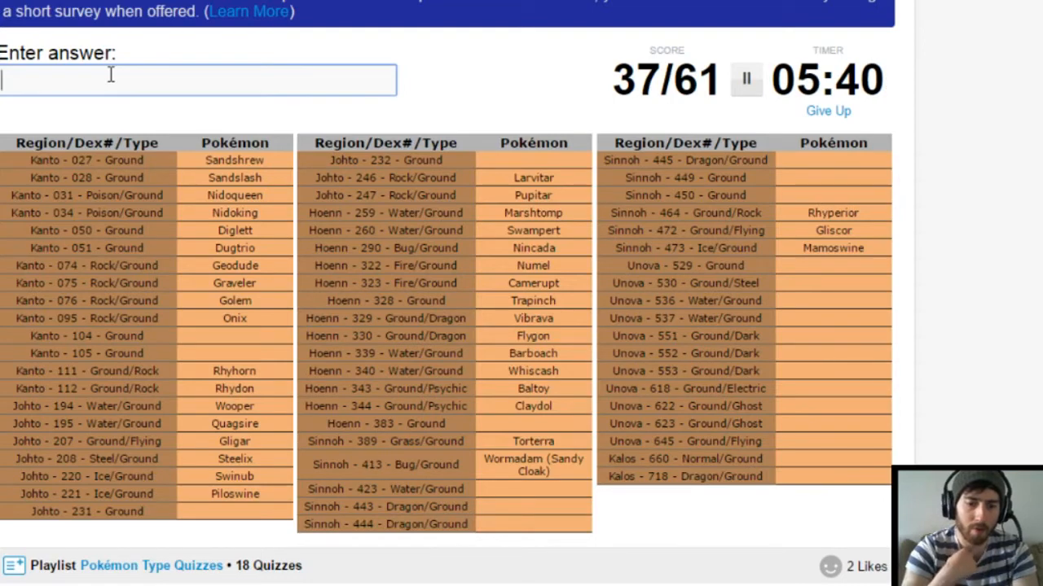
pyautogui.write('gastro')
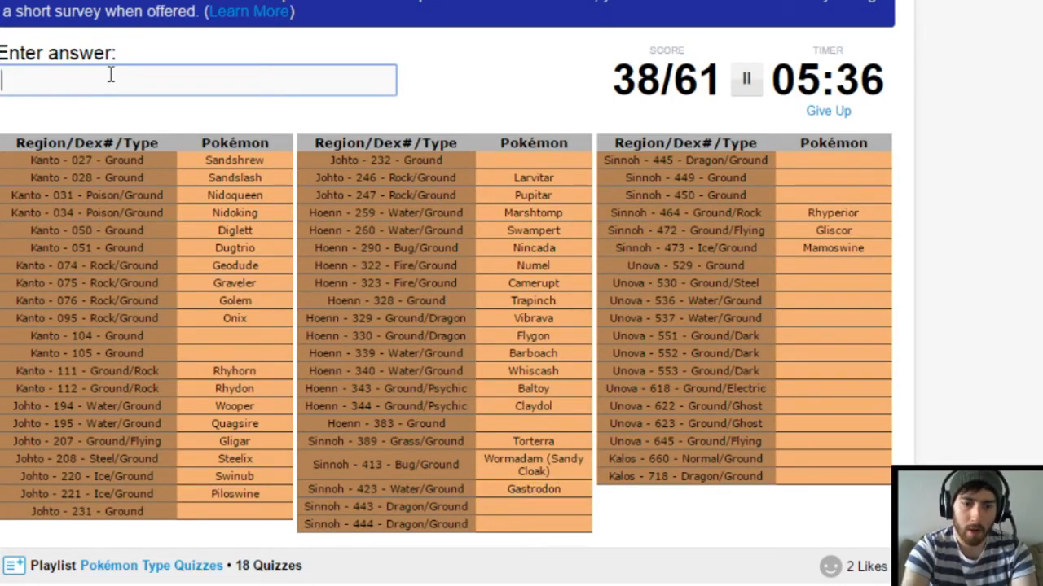
pyautogui.write('gab')
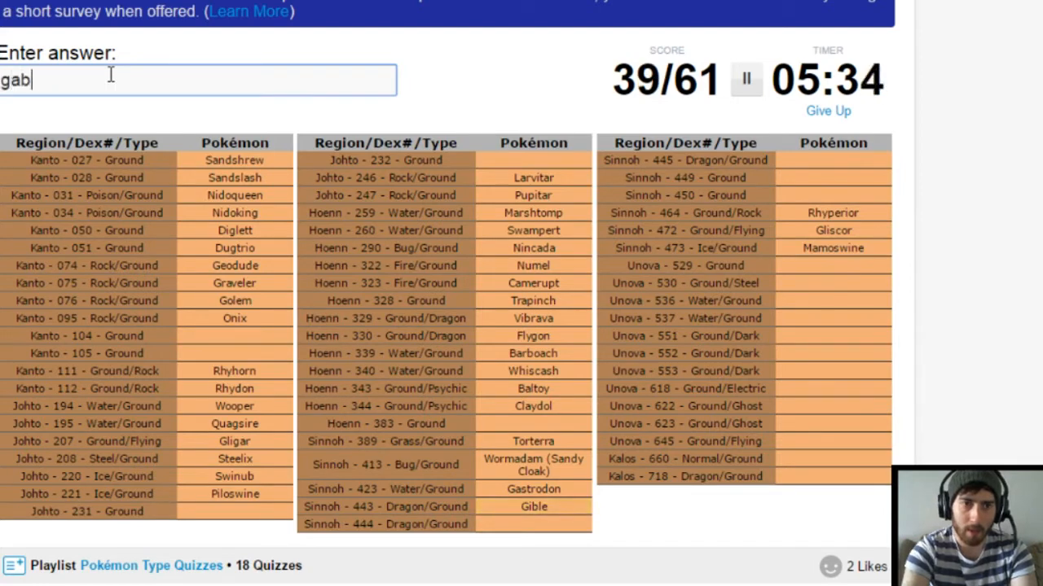
pyautogui.write('gabite')
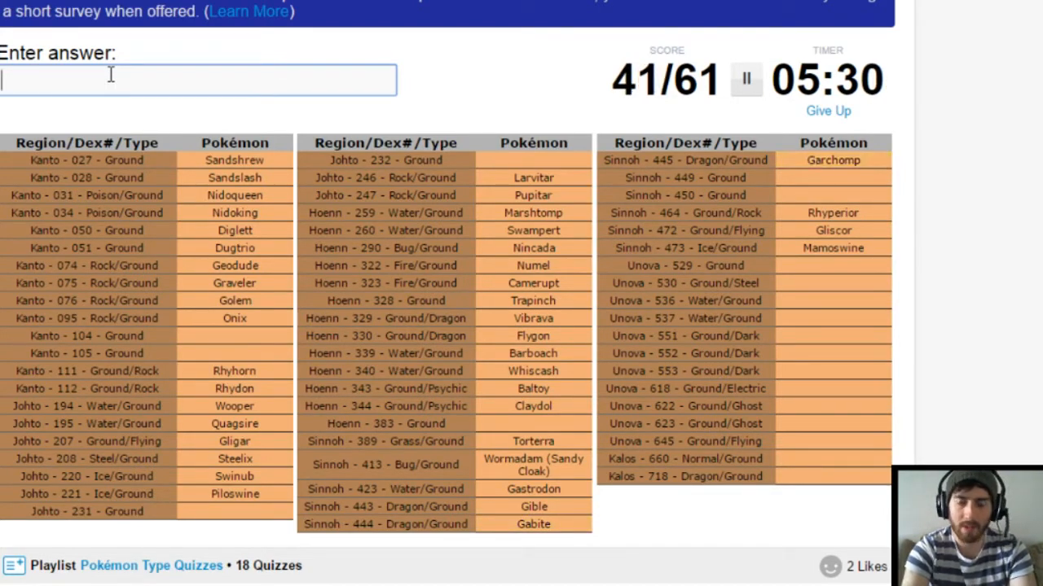
# Enter Unova and Sinnoh answers Drilbur, Hippopotas, Hippowdon, Excadrill, Palpitoad and Seismitoad.
pyautogui.write('dri')
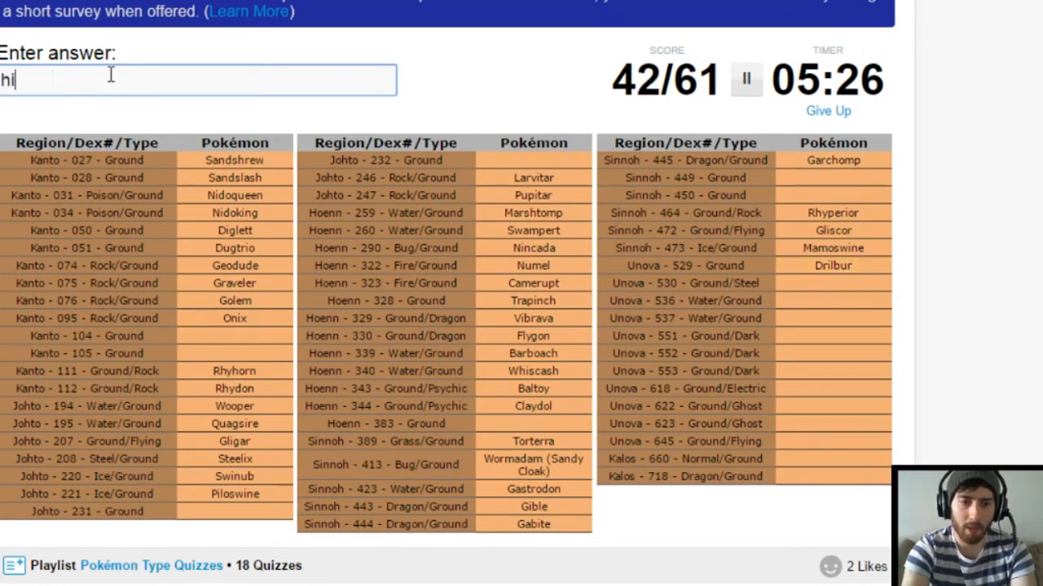
pyautogui.write('hippopotas')
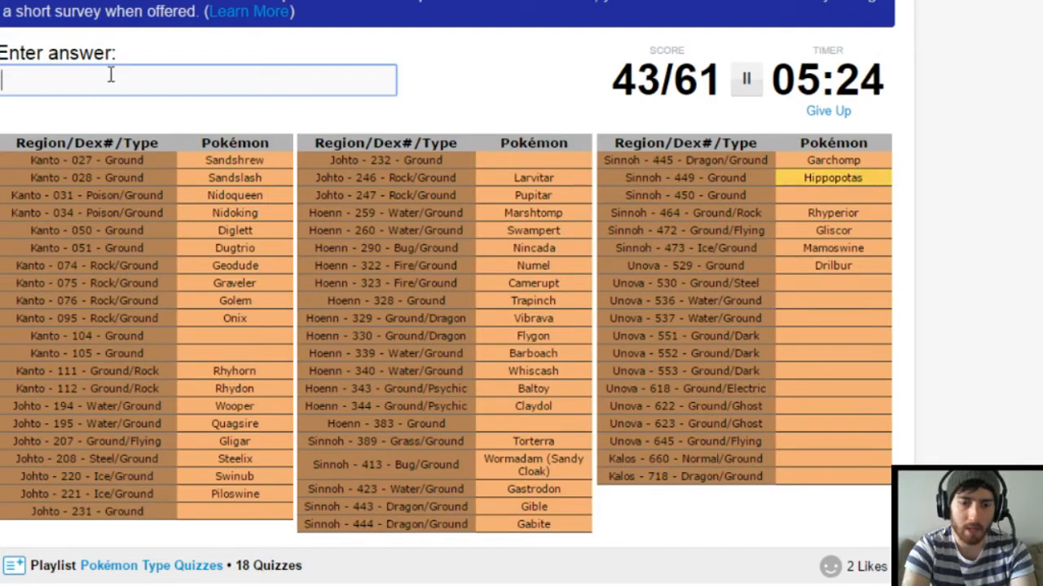
pyautogui.write('hippowdon')
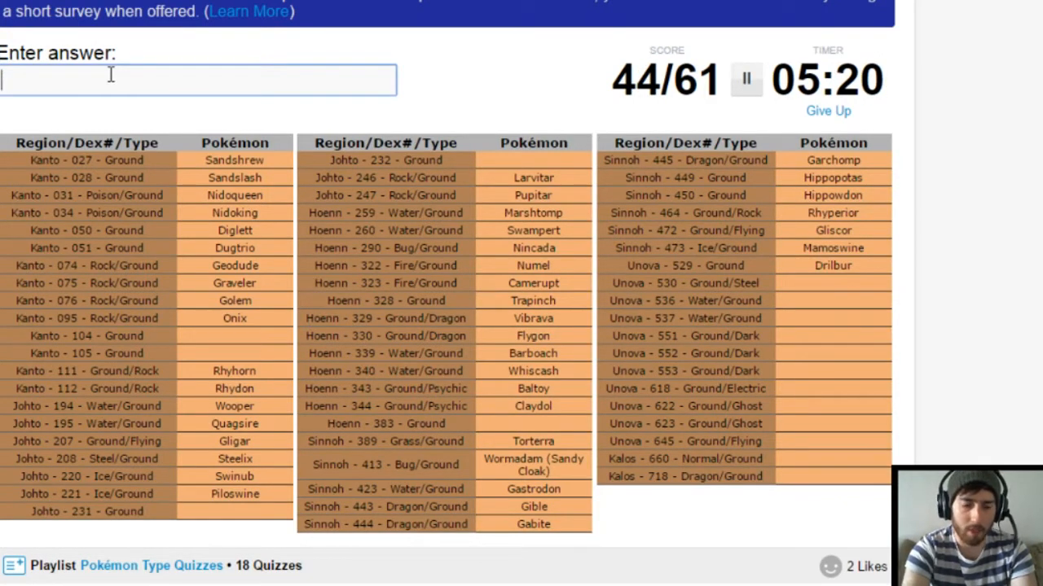
pyautogui.write('Excadrill')
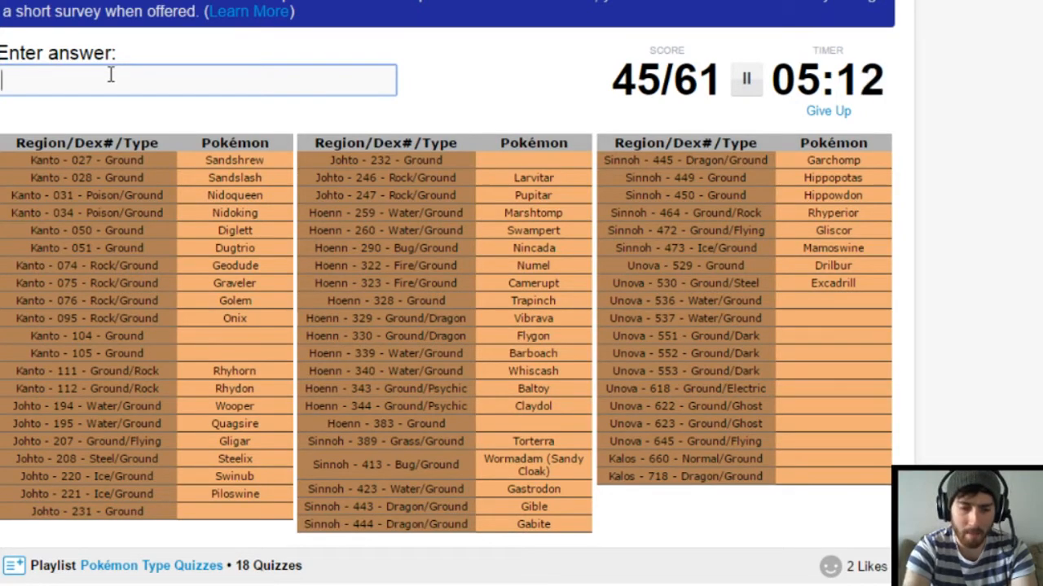
pyautogui.write('p')
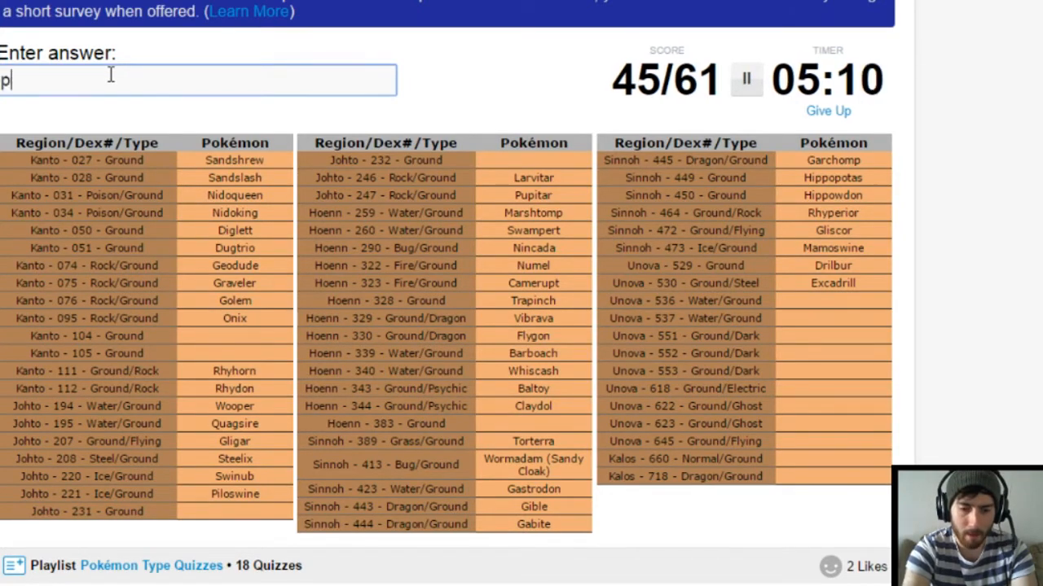
pyautogui.write('palpitoad')
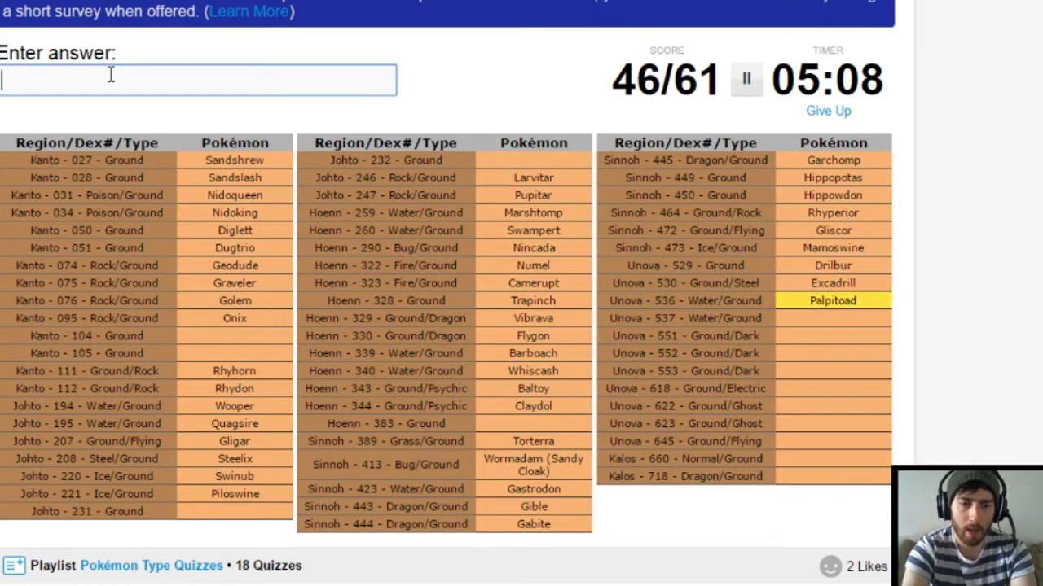
pyautogui.write('seis')
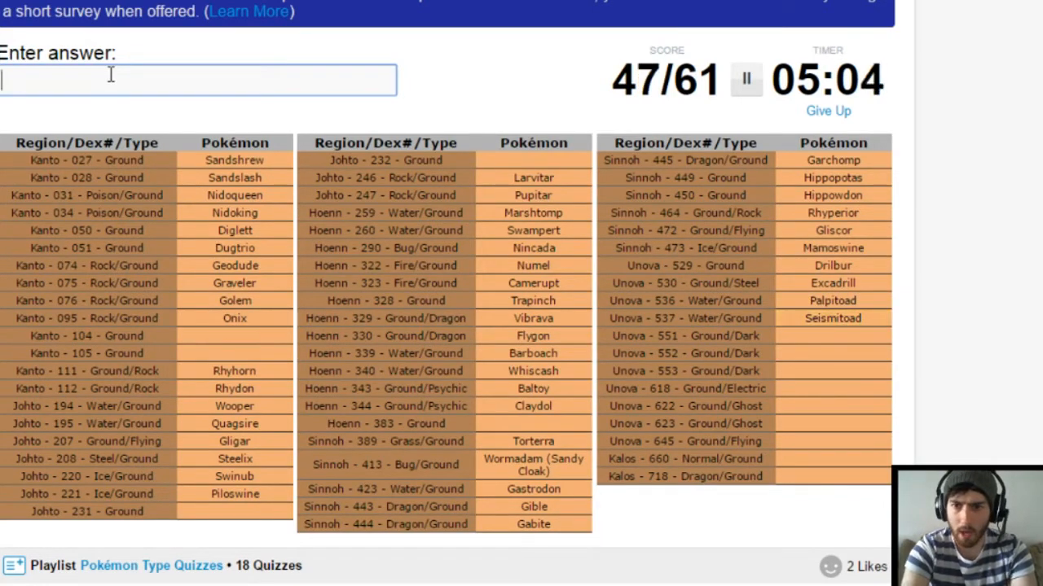
# Enter Sandile, Krokorok, Krookodile, Stunfisk, Golett, Golurk, Diggersby and Zygarde, reaching 55/61.
pyautogui.write('sand')
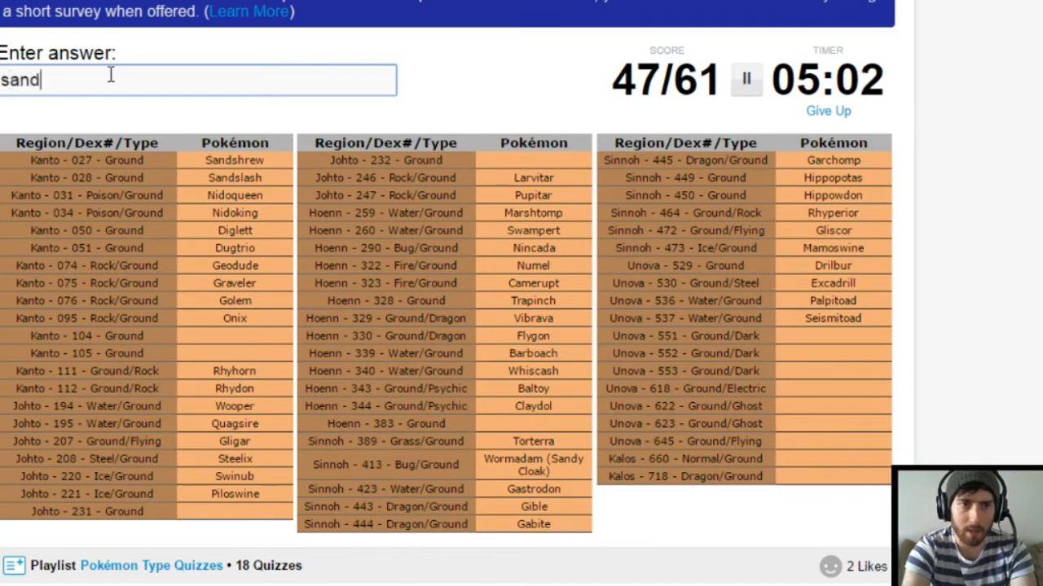
pyautogui.write('kroko')
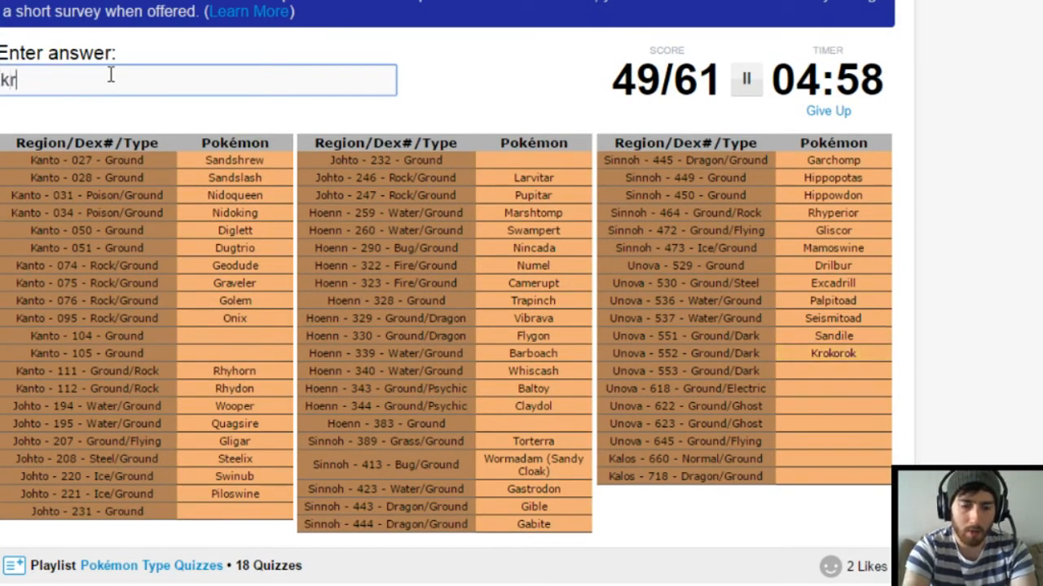
pyautogui.write('krookodile')
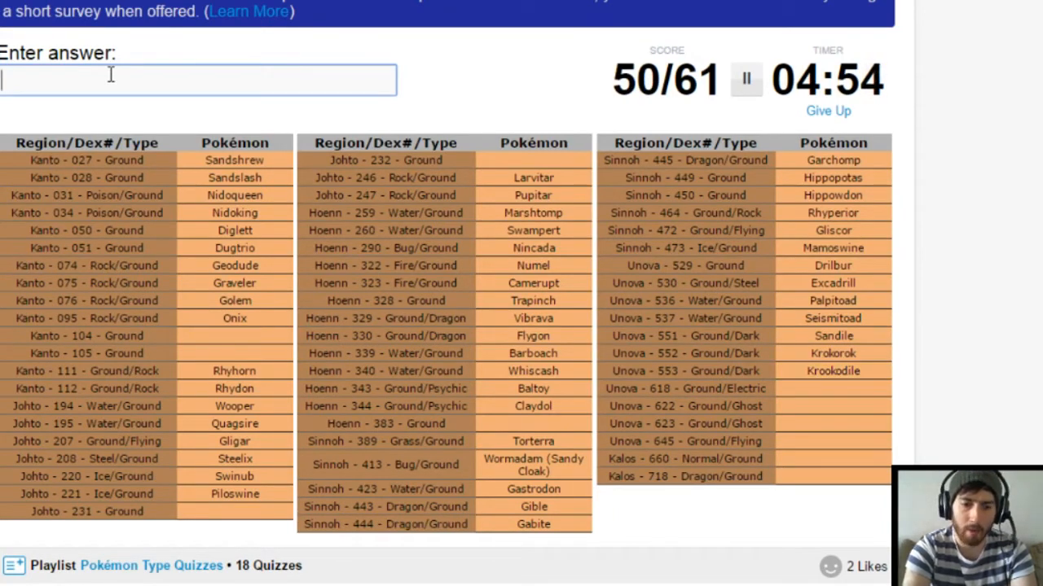
pyautogui.write('Stunfisk')
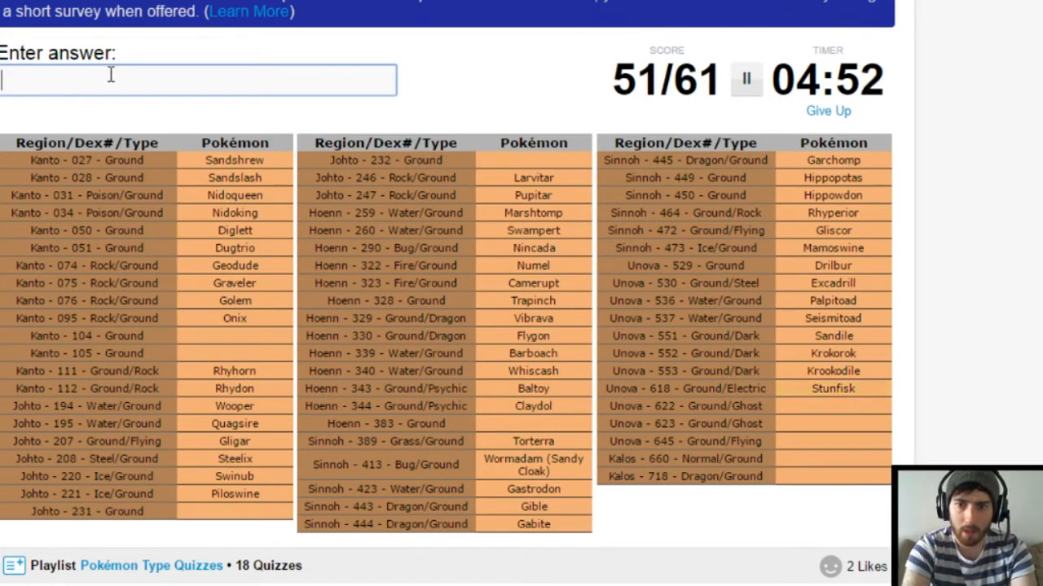
pyautogui.write('golett')
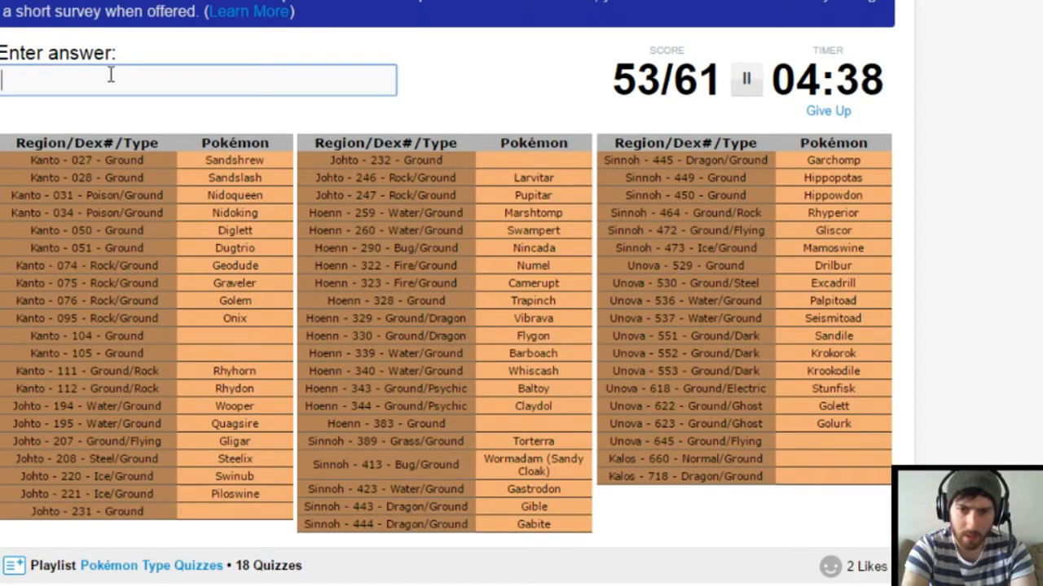
pyautogui.write('digg')
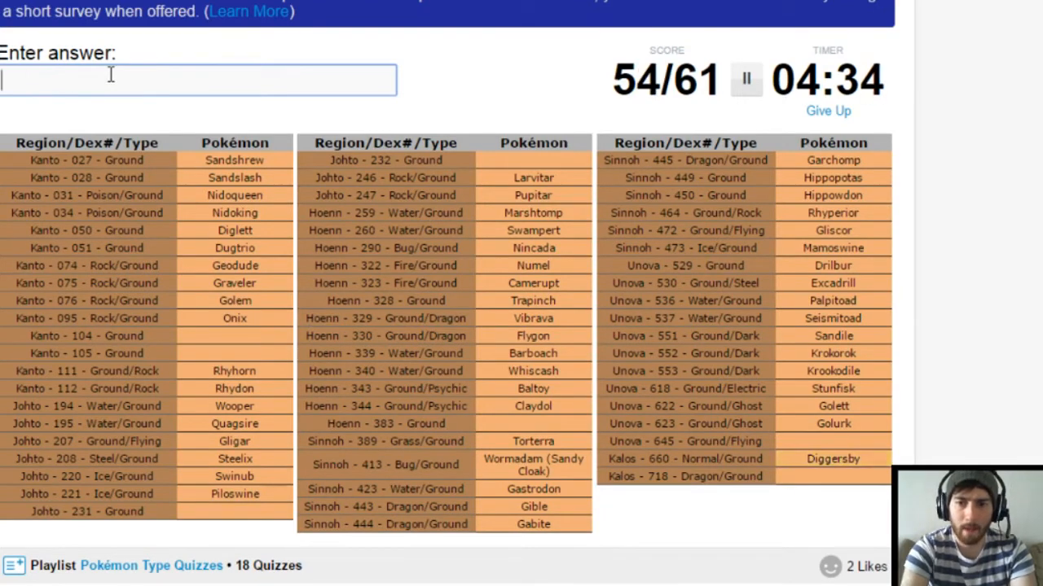
pyautogui.write('z')
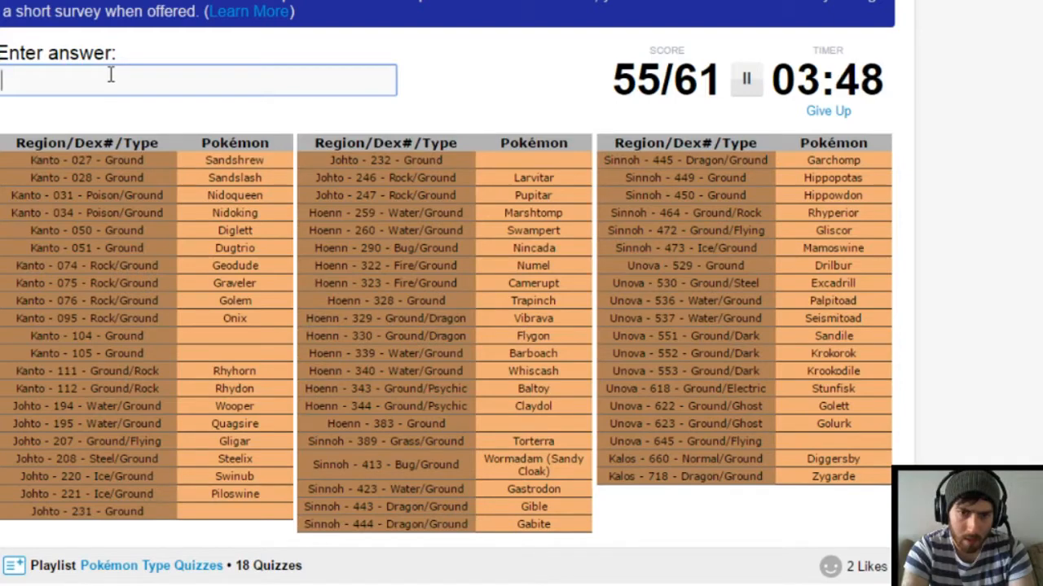
# Enter Groudon for the Hoenn 383 slot.
pyautogui.write('Groudon')
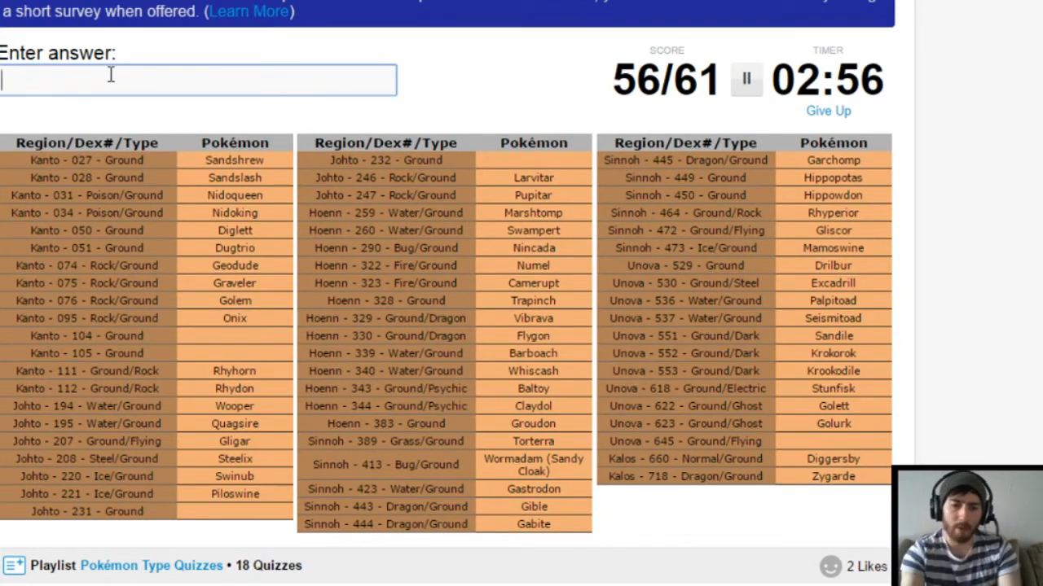
# Enter Landorus for the Unova 645 slot.
pyautogui.write('Landorus')
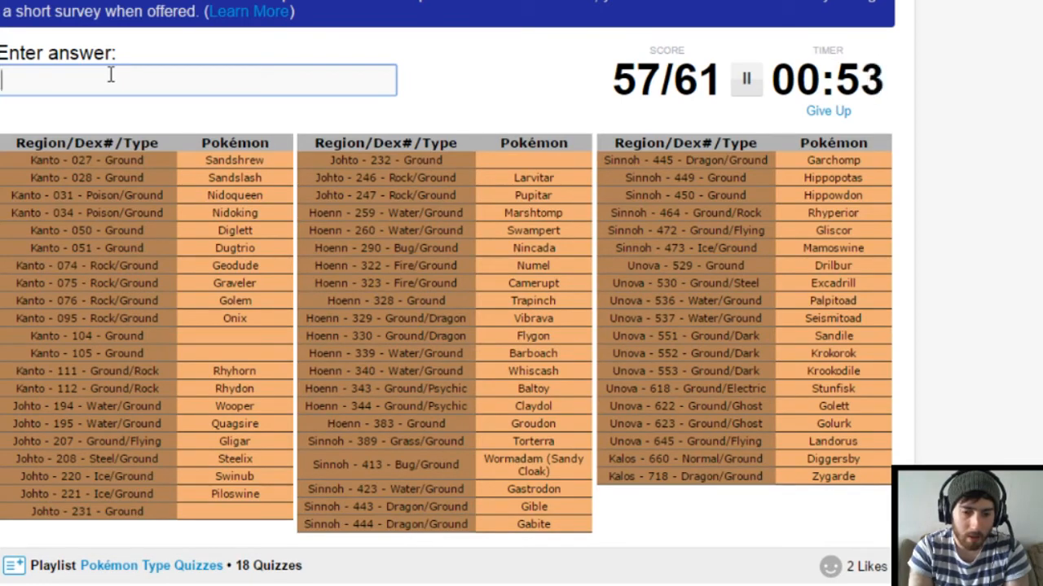
# Enter the last four answers, Cubone, Marowak, Phanpy and Donphan.
pyautogui.write('cubon')
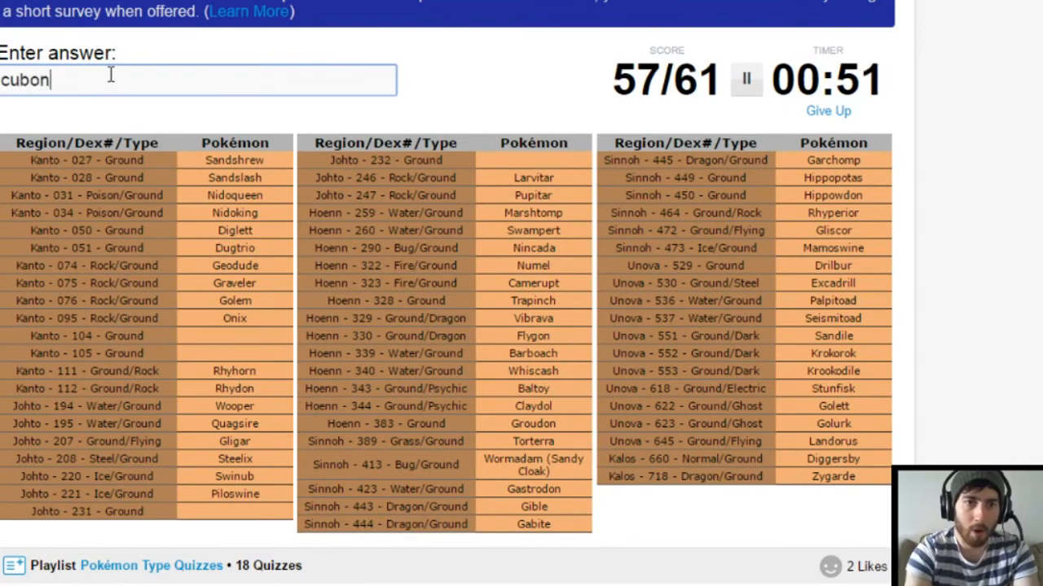
pyautogui.write('maro')
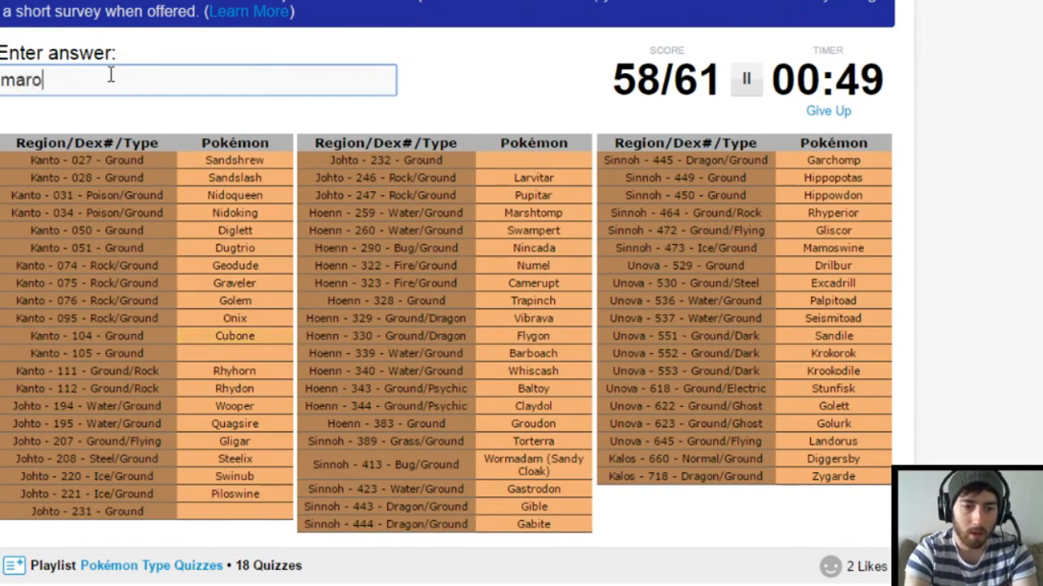
pyautogui.write('wak')
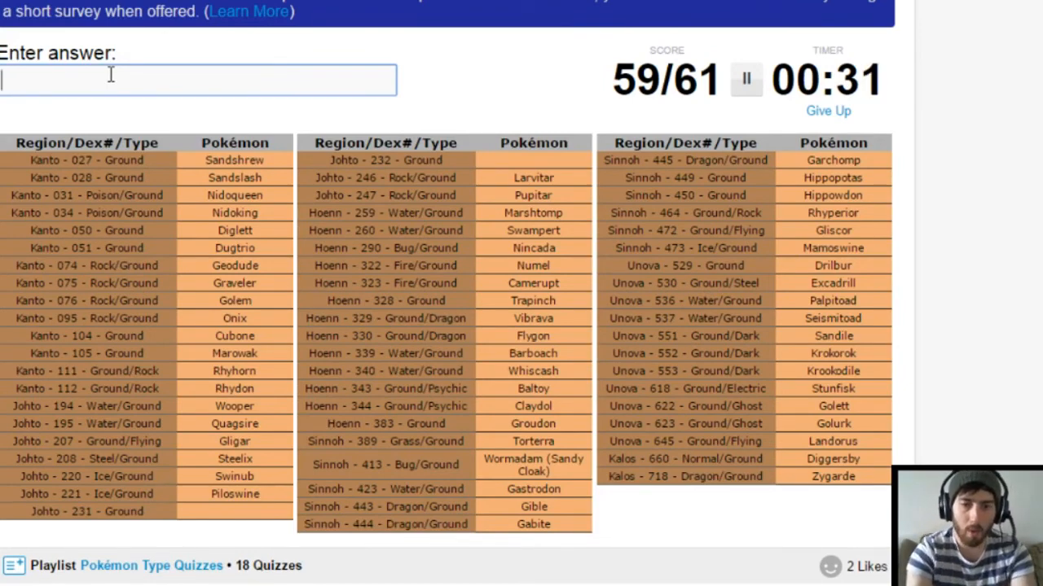
pyautogui.write('pha')
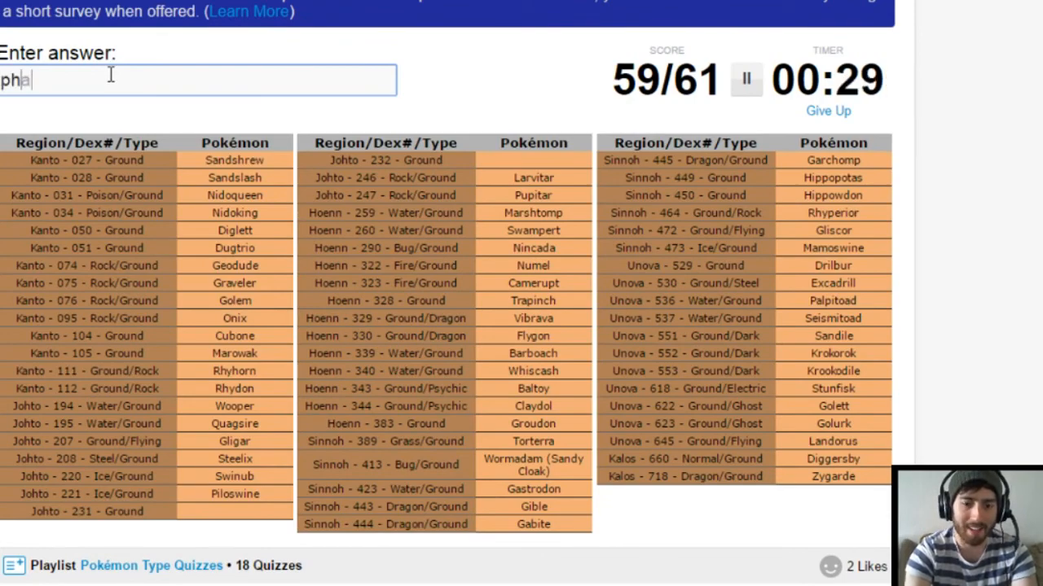
pyautogui.write('donpah')
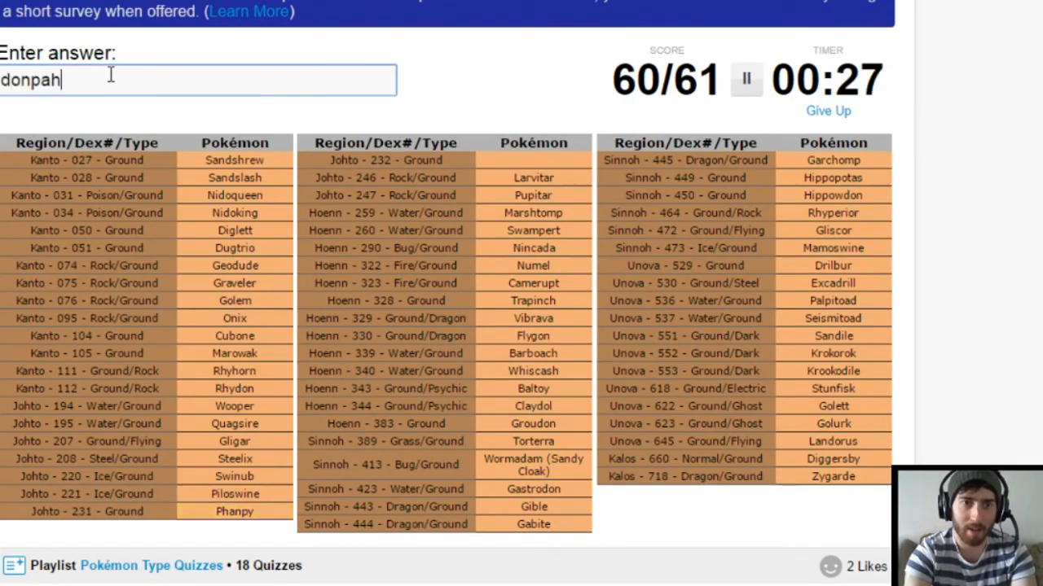
pyautogui.write('donphan')
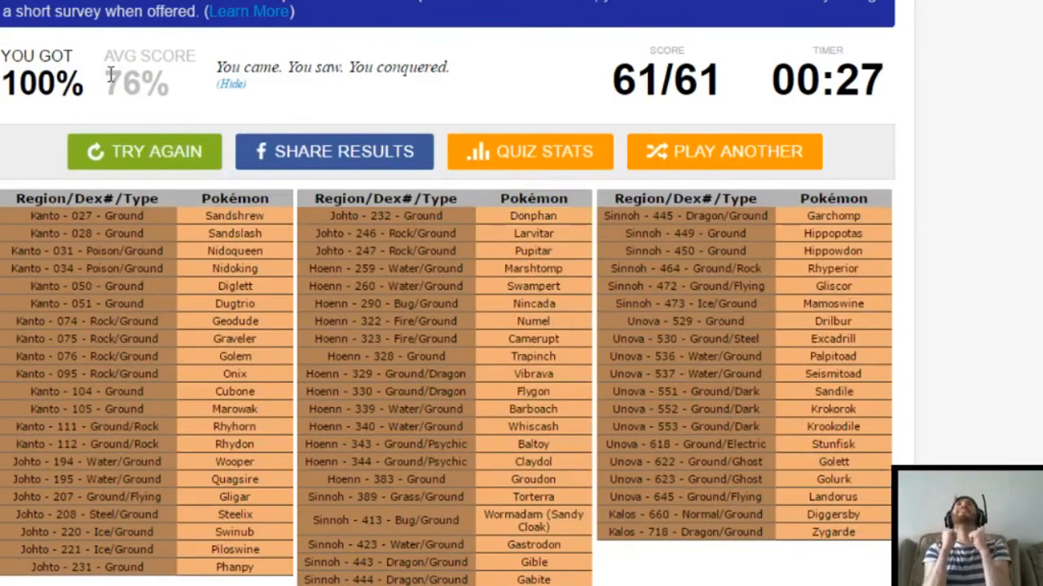